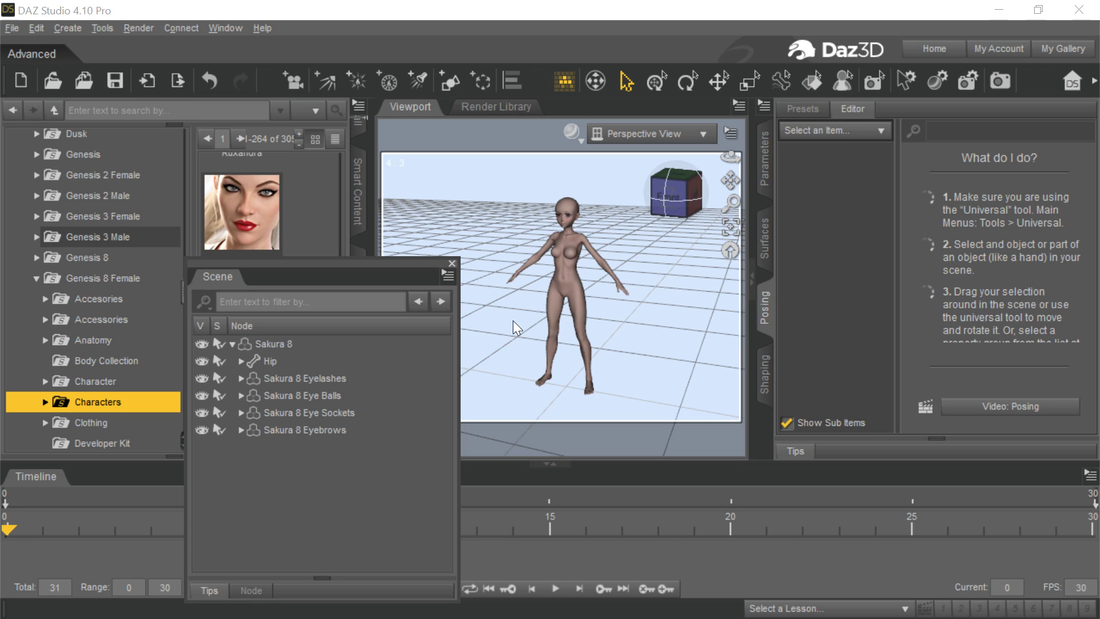
{"action": "mouse_move", "coordinate": [731, 160]}
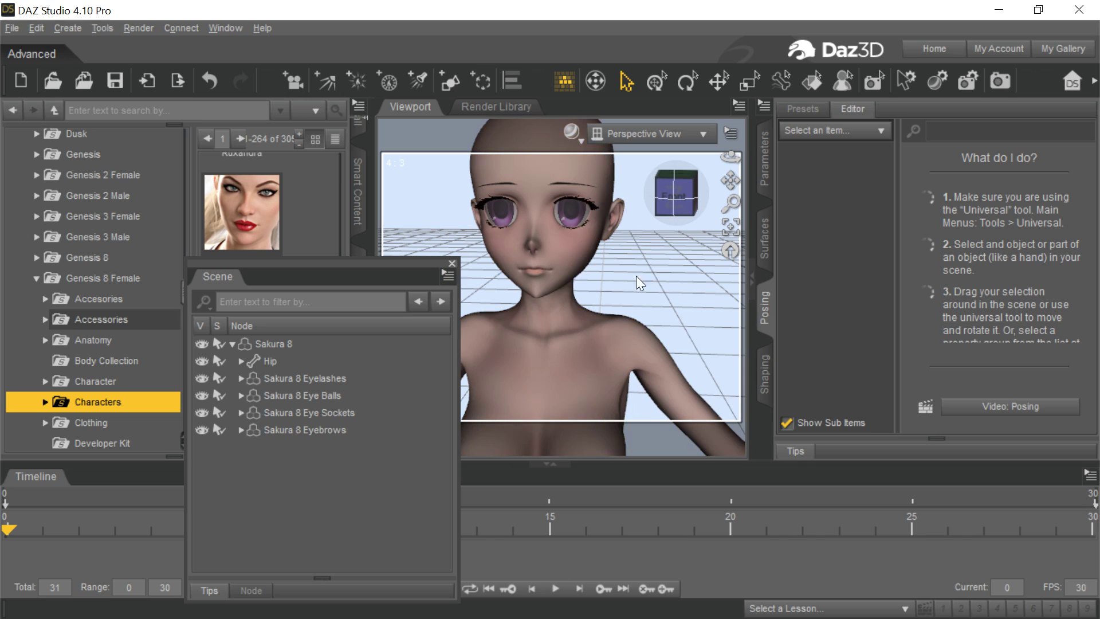
{"action": "mouse_move", "coordinate": [682, 330]}
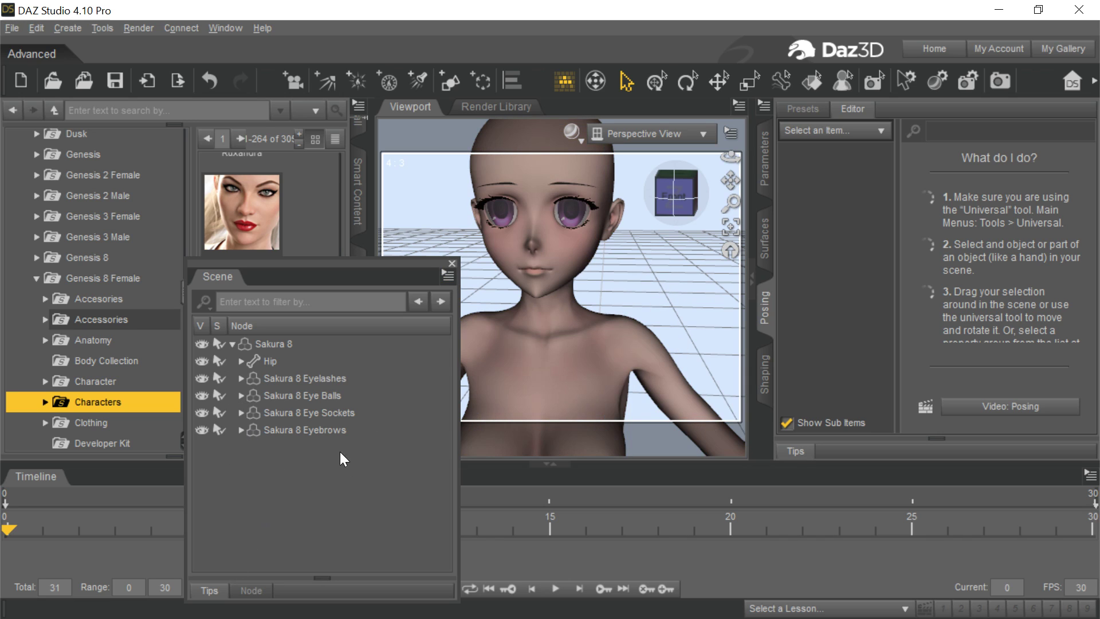
{"action": "mouse_move", "coordinate": [168, 414]}
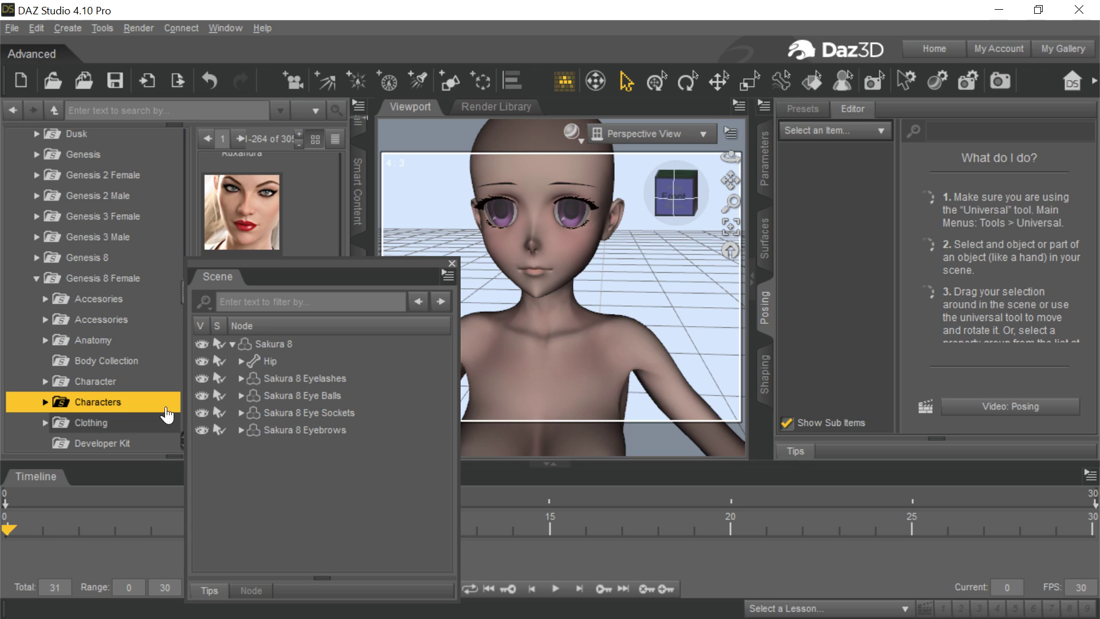
{"action": "mouse_move", "coordinate": [343, 425]}
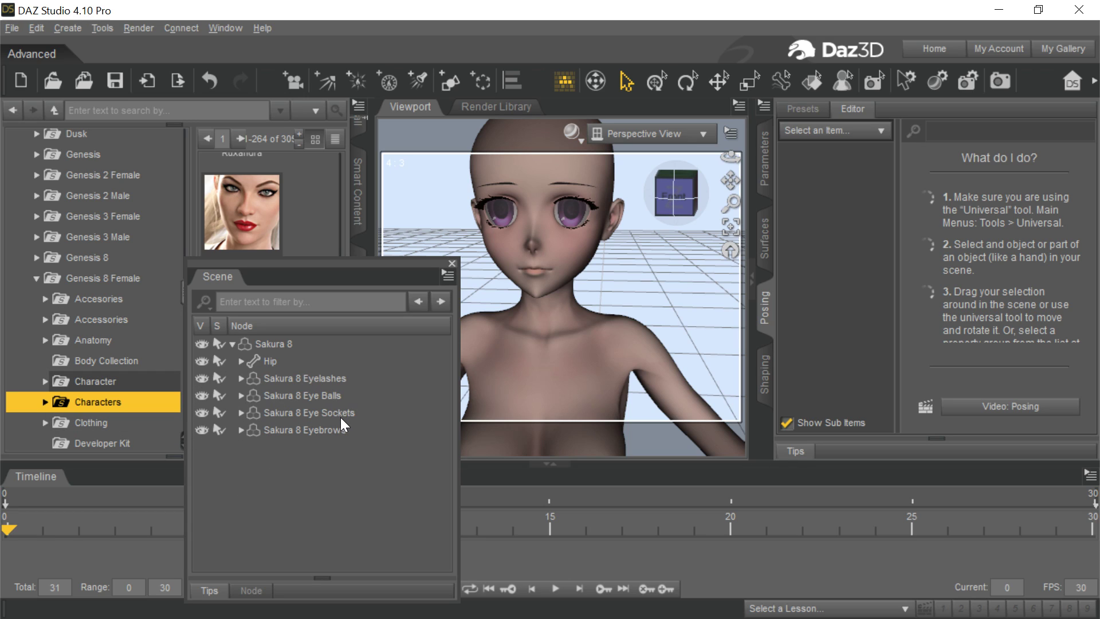
{"action": "mouse_move", "coordinate": [351, 477]}
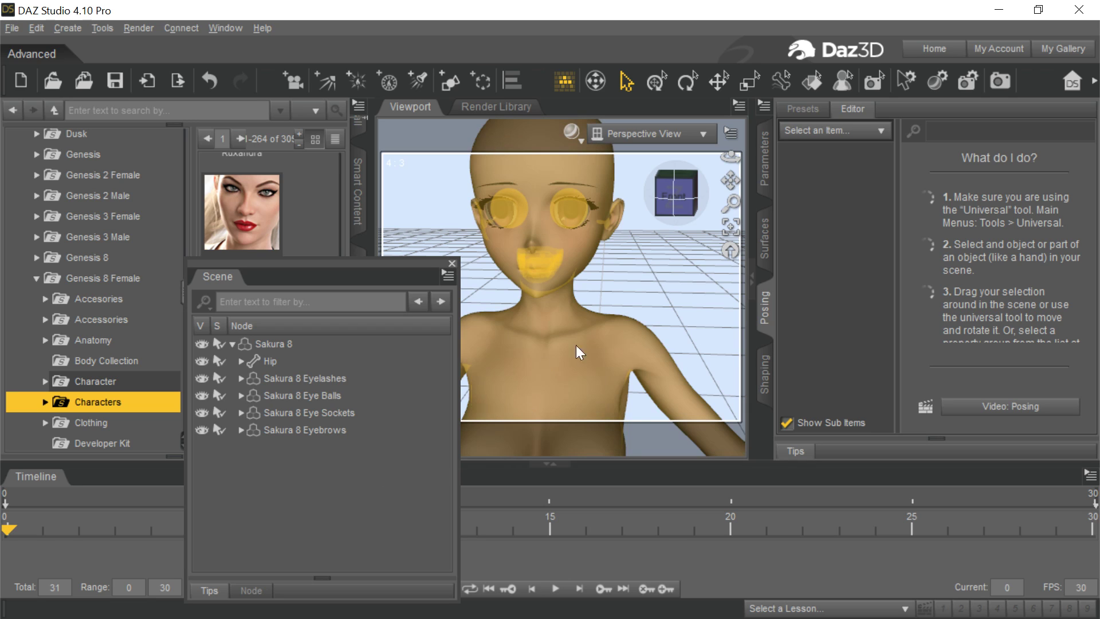
{"action": "mouse_move", "coordinate": [607, 356]}
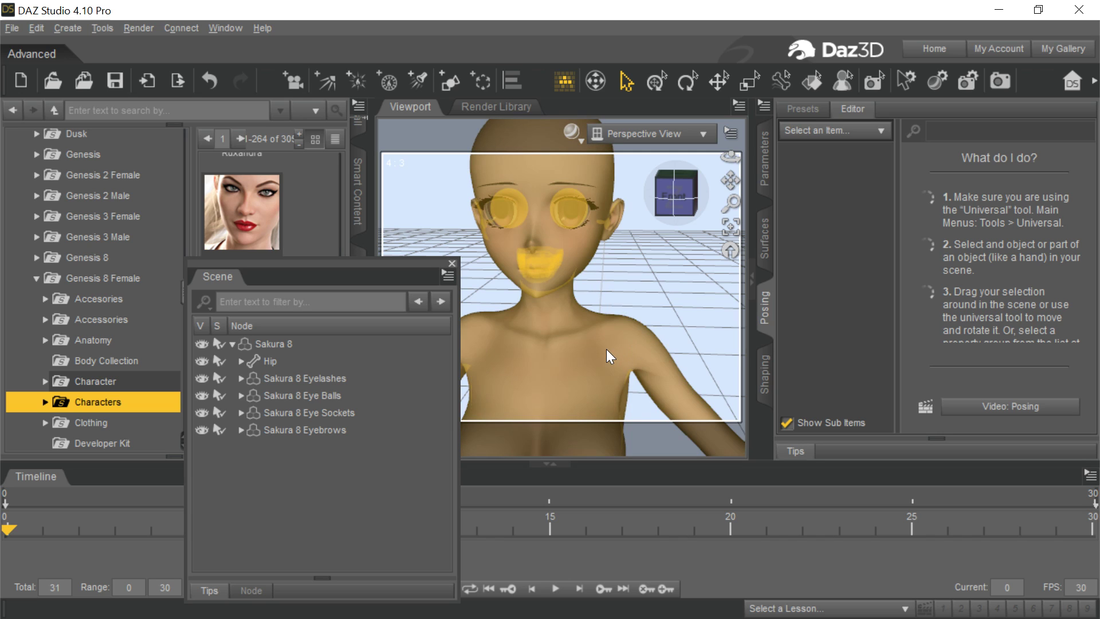
{"action": "mouse_move", "coordinate": [609, 356]}
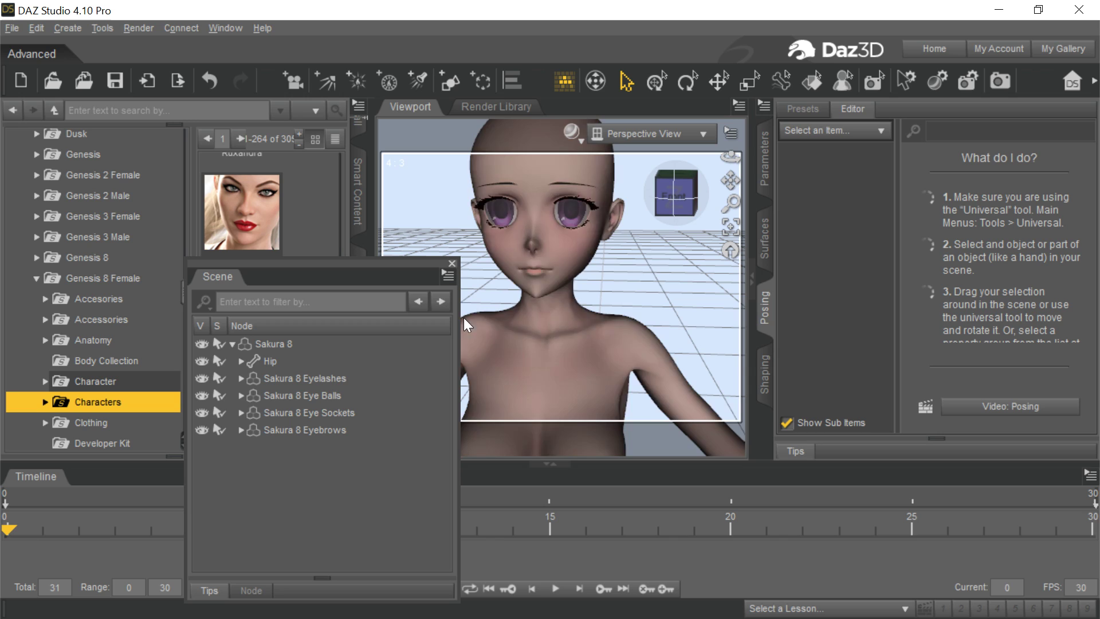
{"action": "mouse_move", "coordinate": [673, 282]}
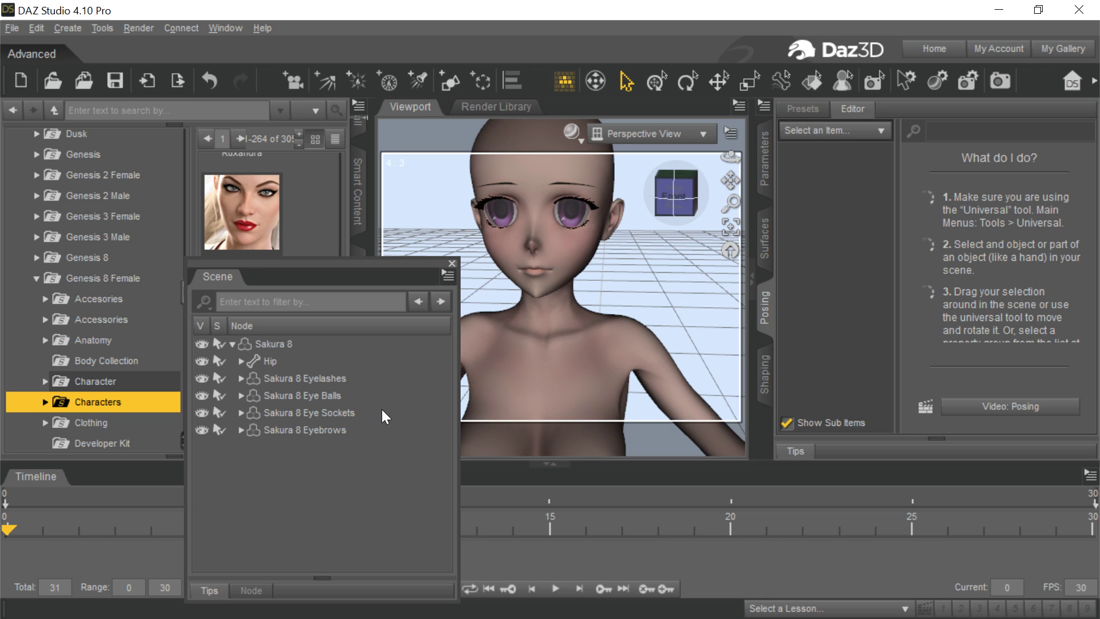
{"action": "left_click", "coordinate": [304, 378]}
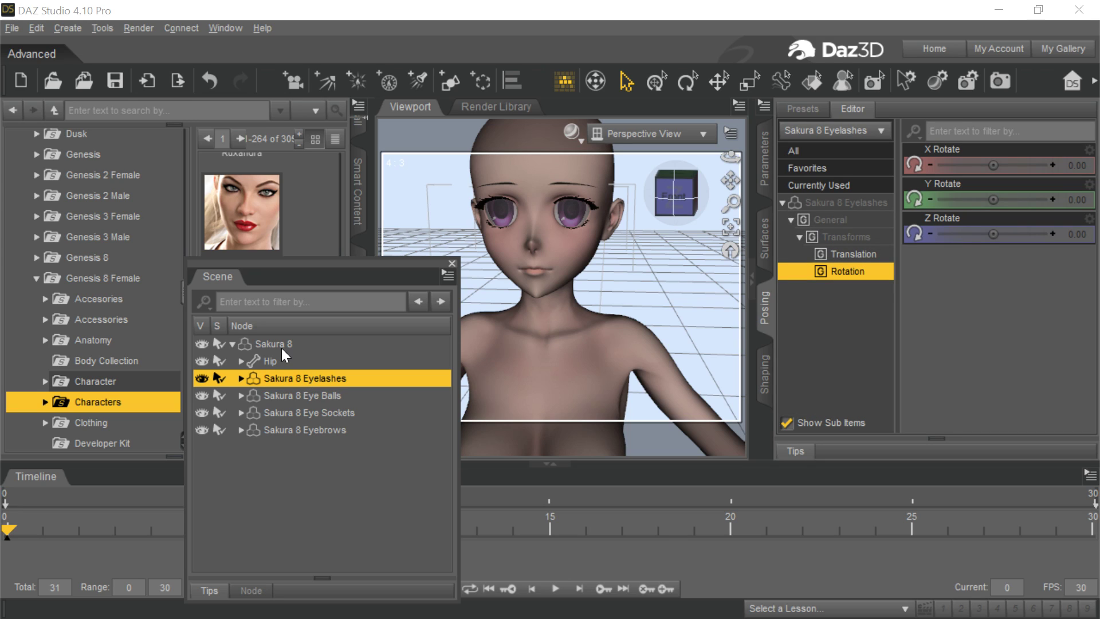
{"action": "left_click", "coordinate": [305, 395]}
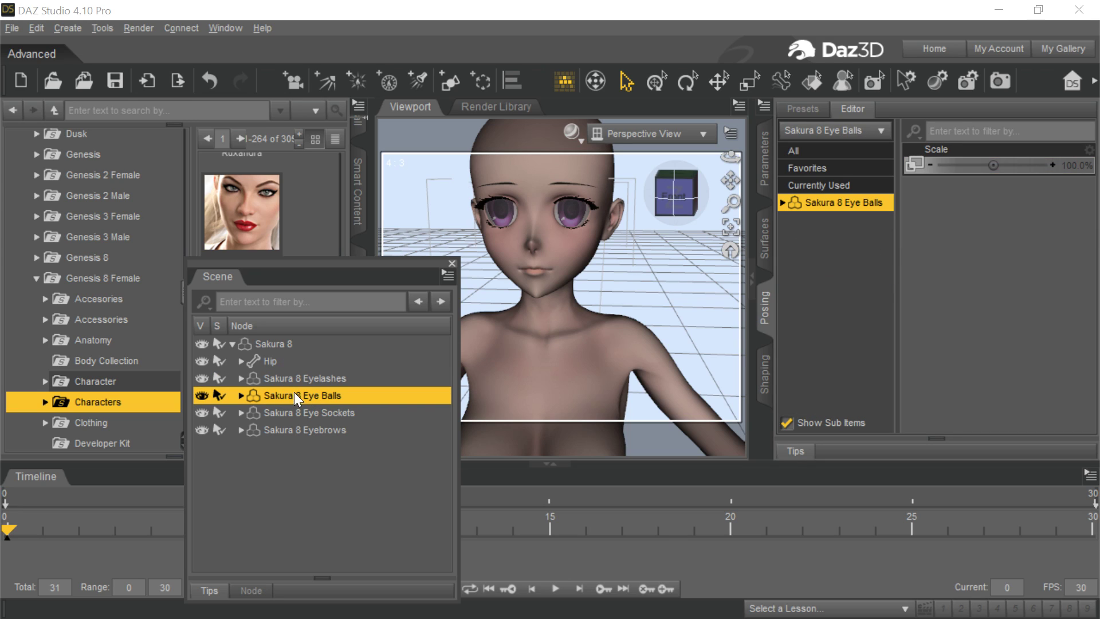
{"action": "left_click", "coordinate": [317, 413]}
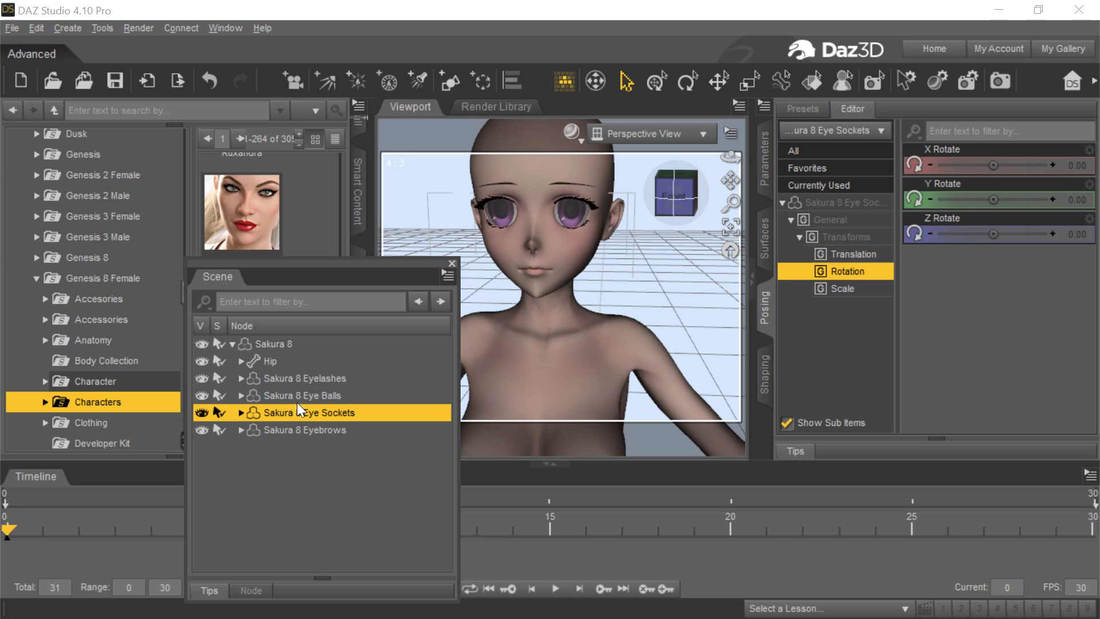
{"action": "left_click", "coordinate": [305, 430]}
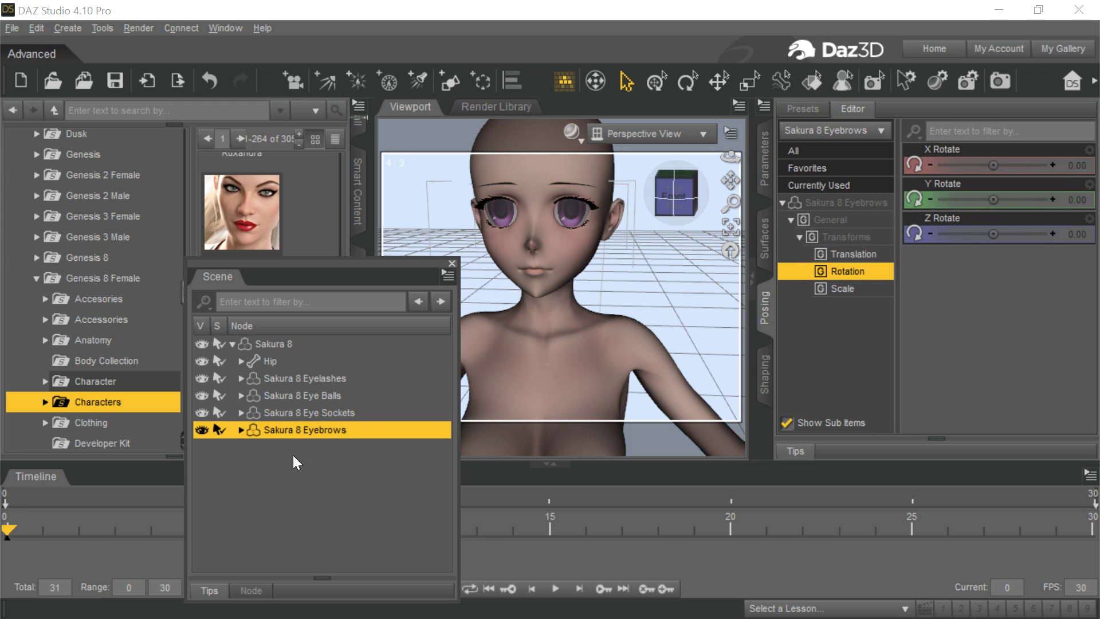
{"action": "mouse_move", "coordinate": [330, 440]}
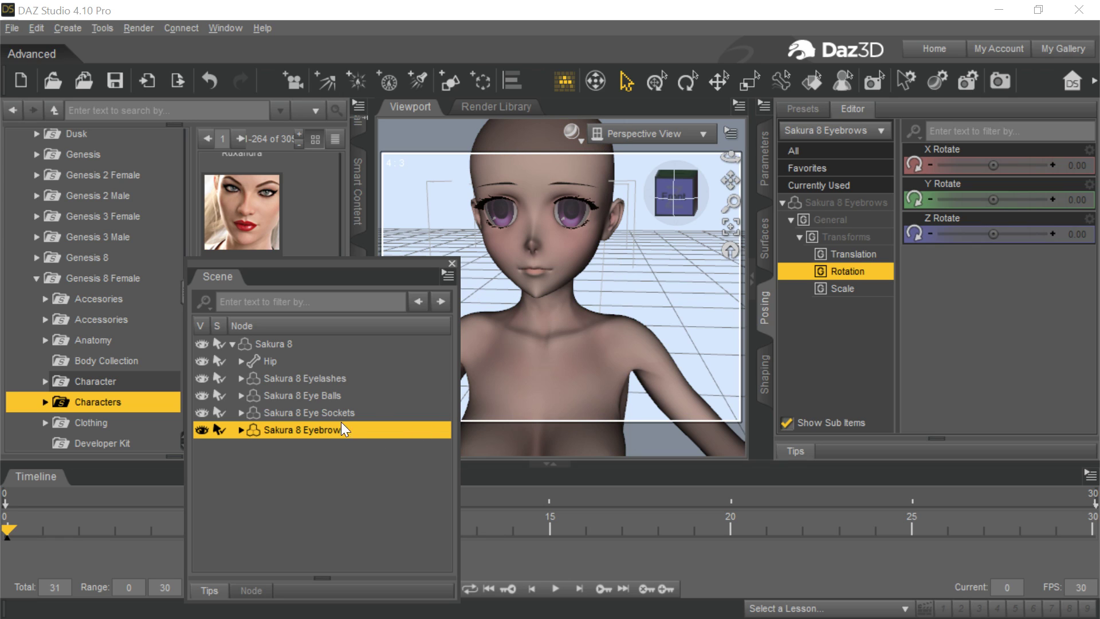
{"action": "left_click", "coordinate": [305, 395]}
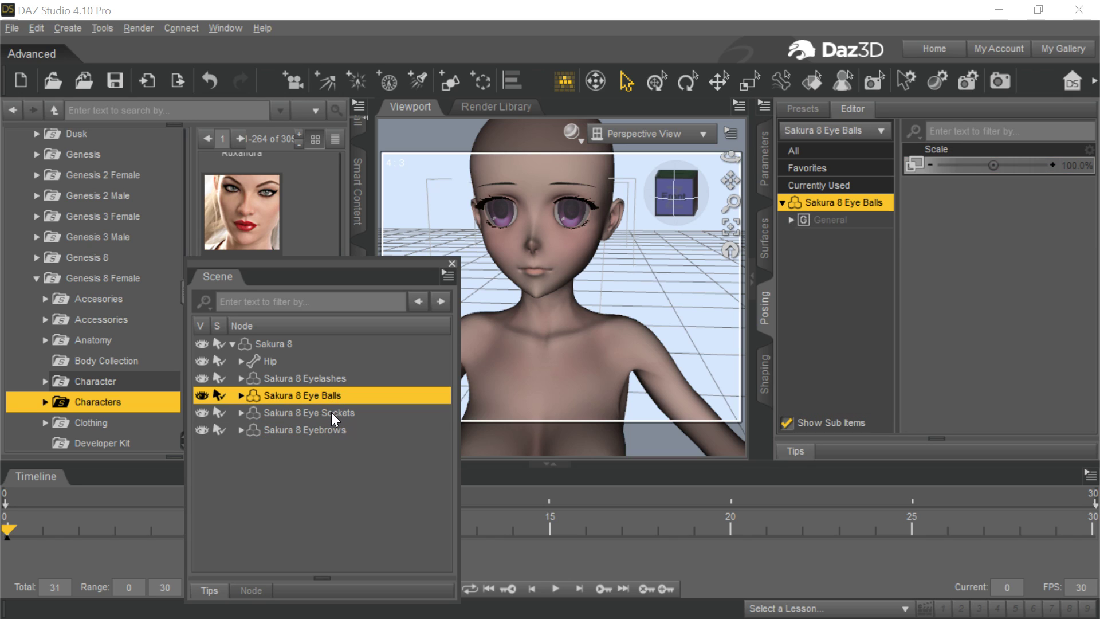
{"action": "left_click", "coordinate": [310, 412]}
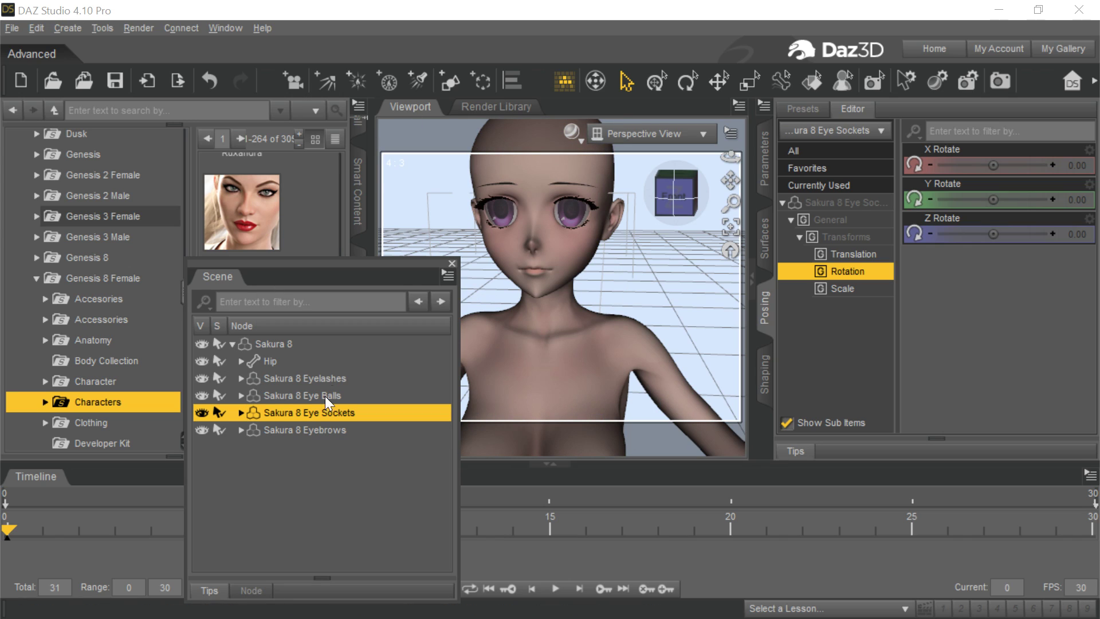
{"action": "left_click", "coordinate": [310, 395]}
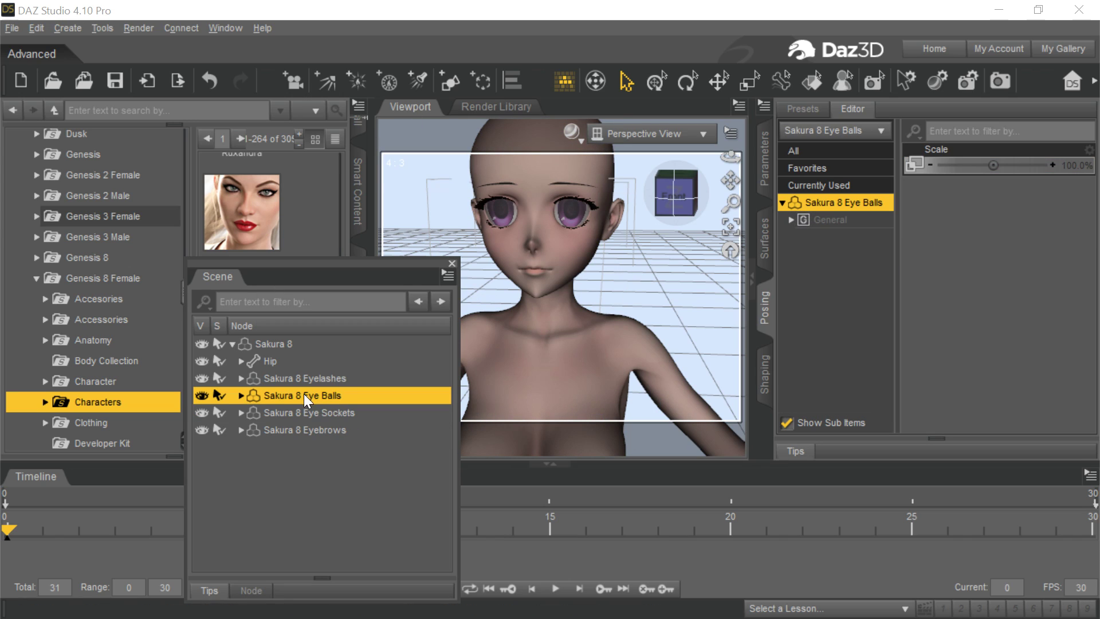
{"action": "left_click", "coordinate": [306, 412]}
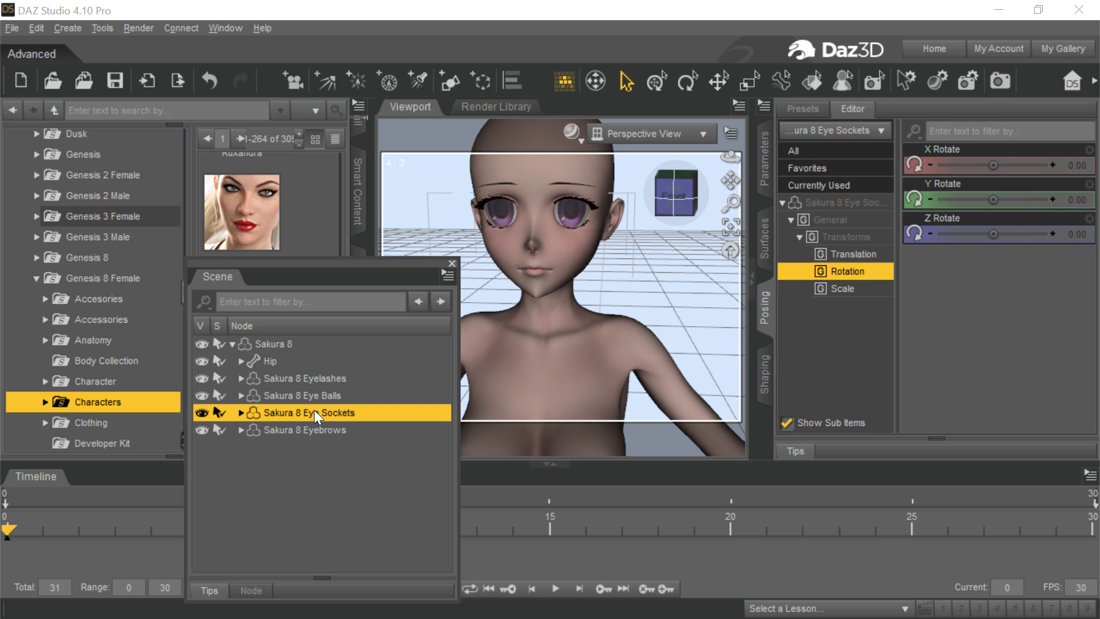
{"action": "left_click", "coordinate": [302, 395]}
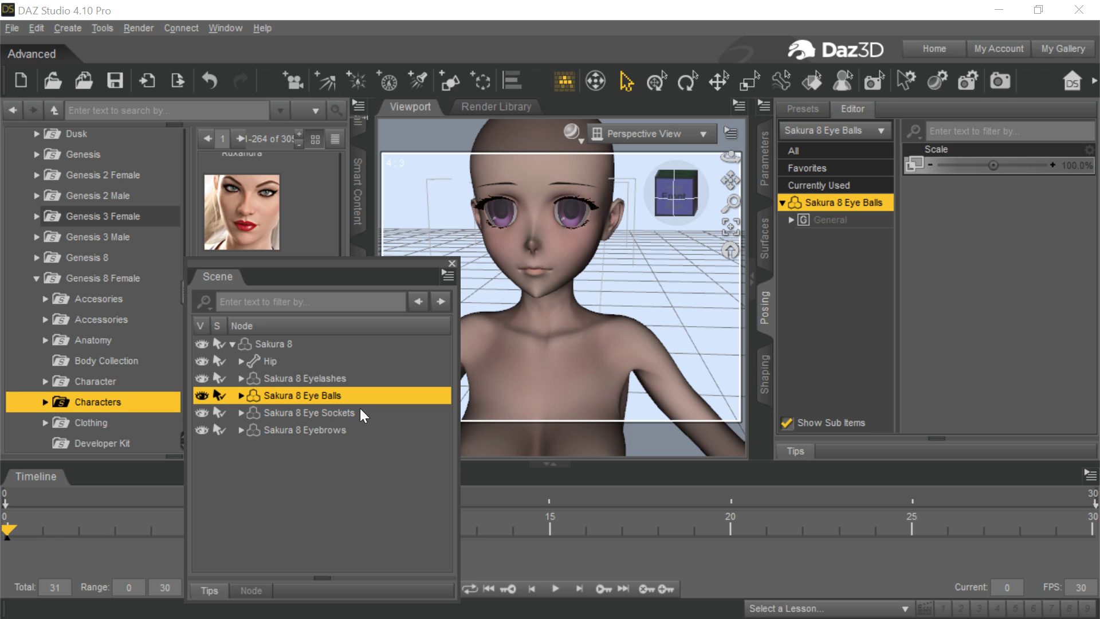
{"action": "left_click", "coordinate": [310, 413]}
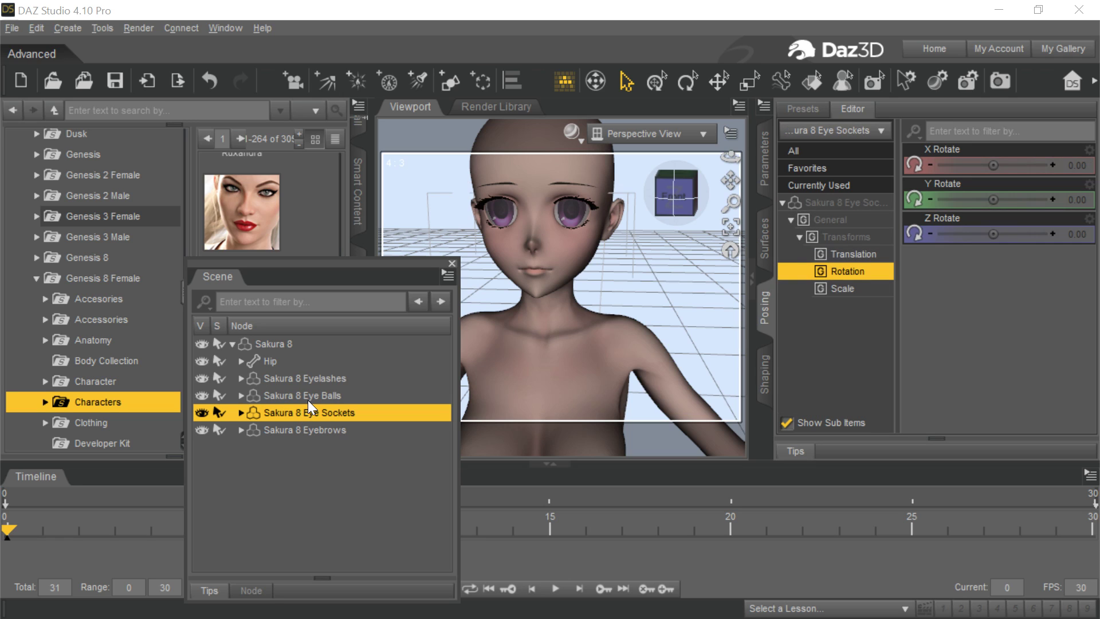
{"action": "left_click", "coordinate": [303, 395]}
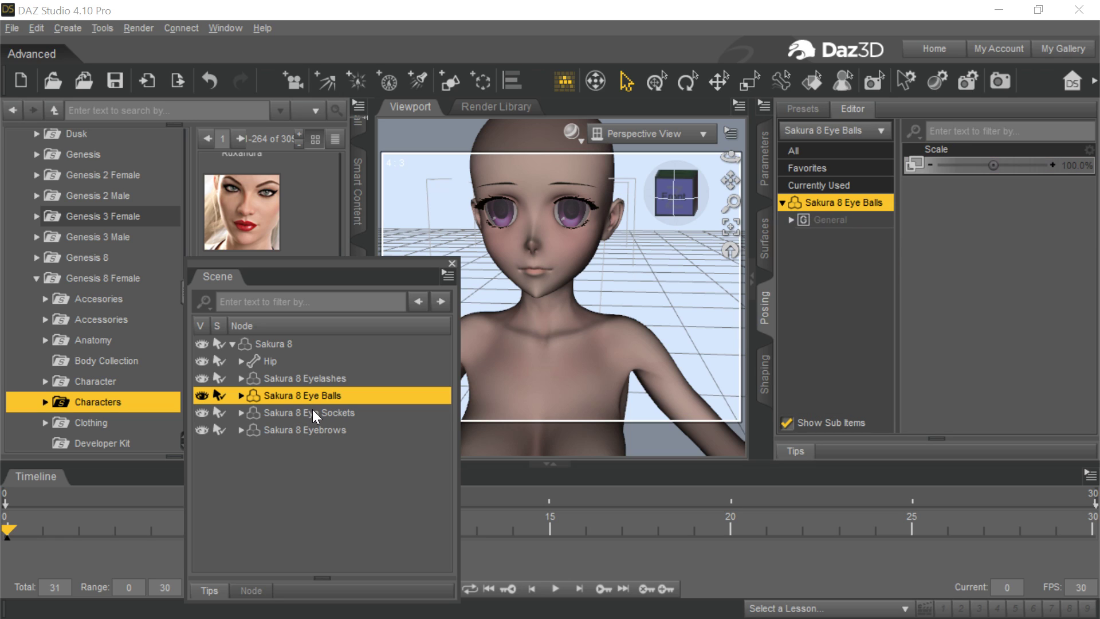
{"action": "left_click", "coordinate": [309, 413]}
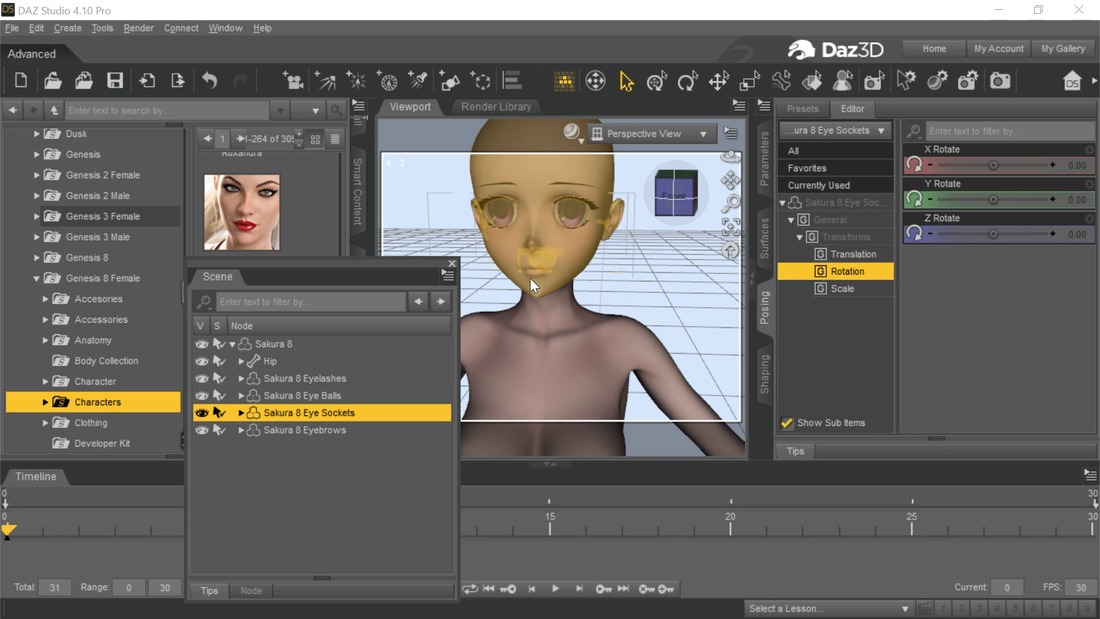
{"action": "mouse_move", "coordinate": [600, 229]}
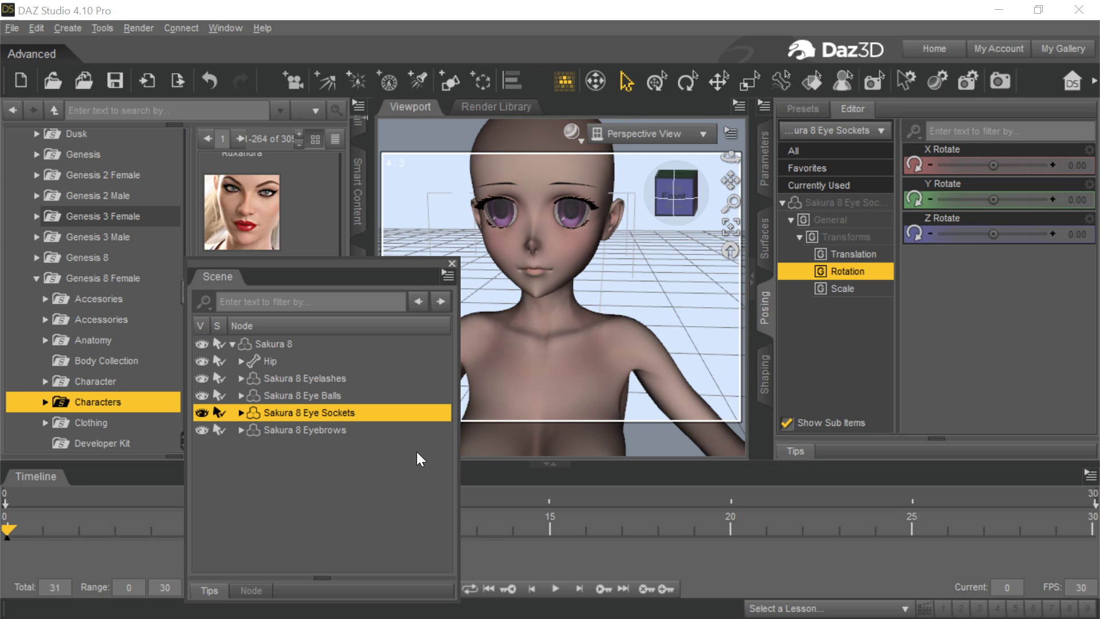
{"action": "mouse_move", "coordinate": [378, 487]}
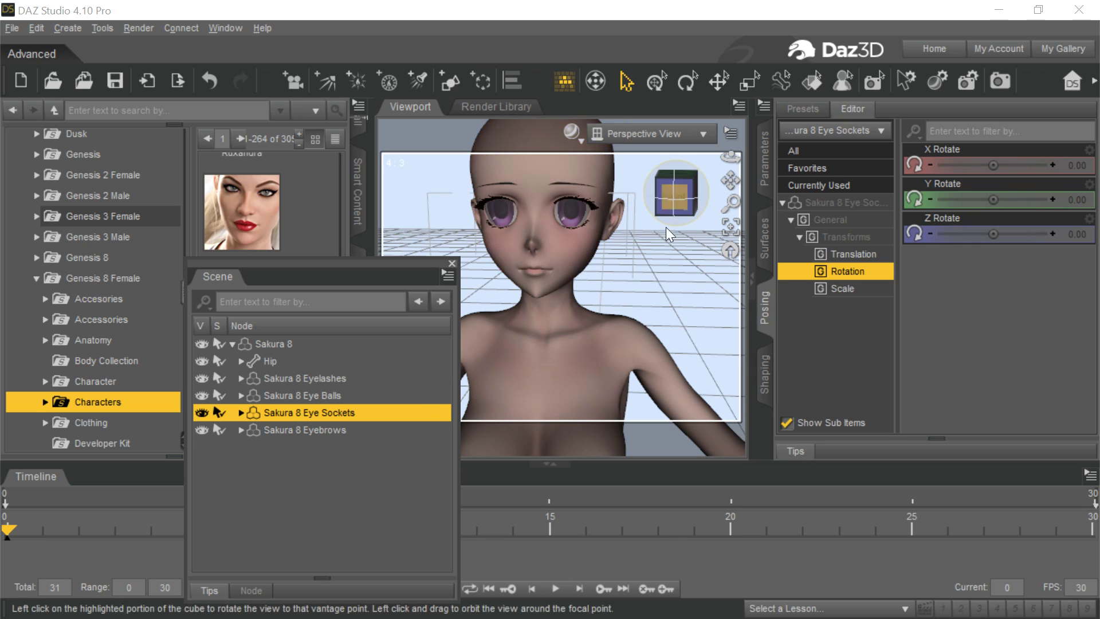
Select the Sakura 8 Eye Sockets figure in the Scene pane for removal.
{"action": "left_click", "coordinate": [675, 193]}
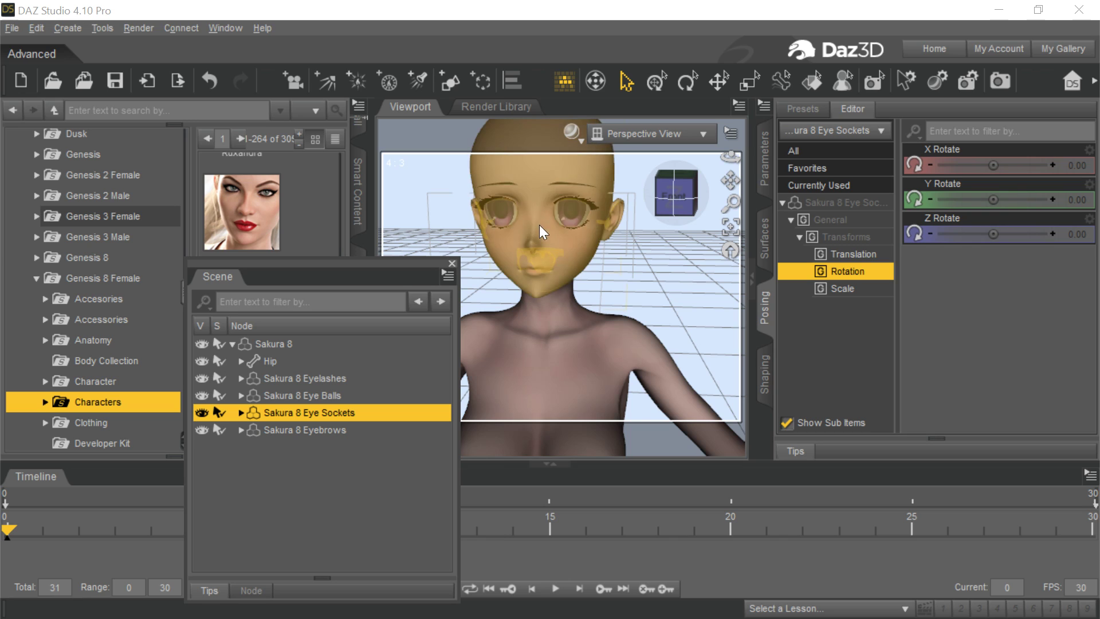
{"action": "mouse_move", "coordinate": [601, 230]}
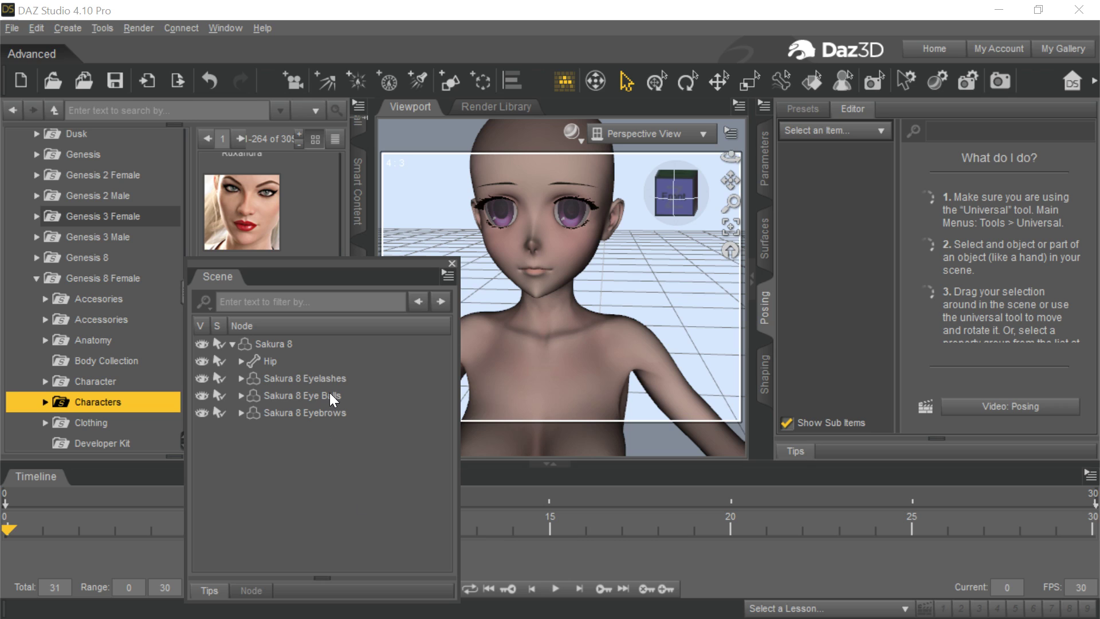
Unparent Sakura 8 Eye Balls from Sakura 8 so it becomes a top-level figure.
{"action": "left_click", "coordinate": [302, 395]}
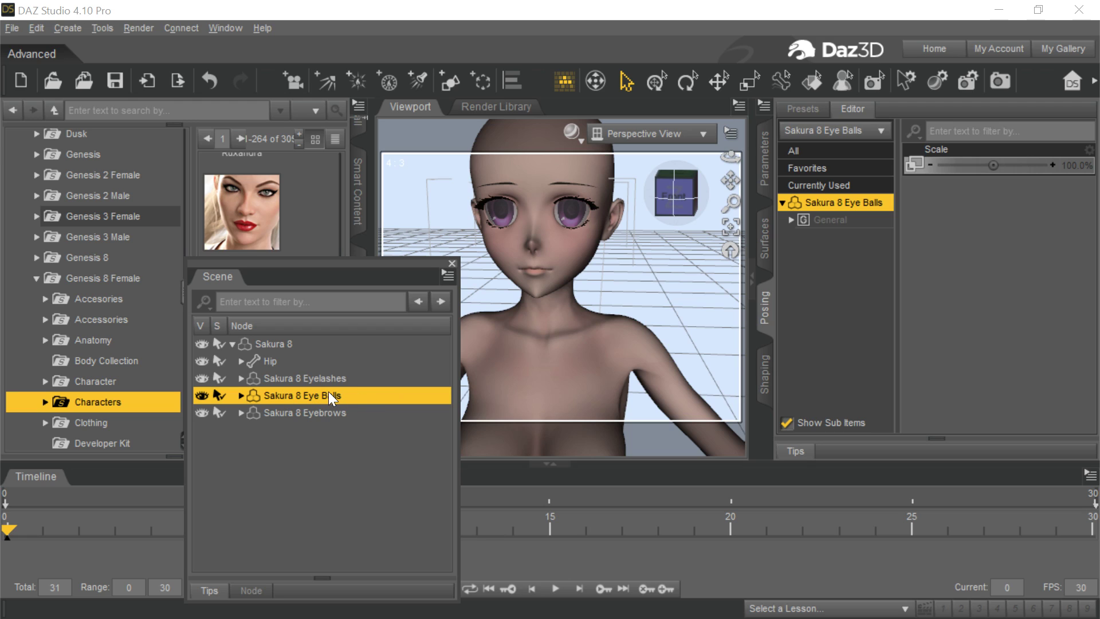
{"action": "right_click", "coordinate": [330, 399]}
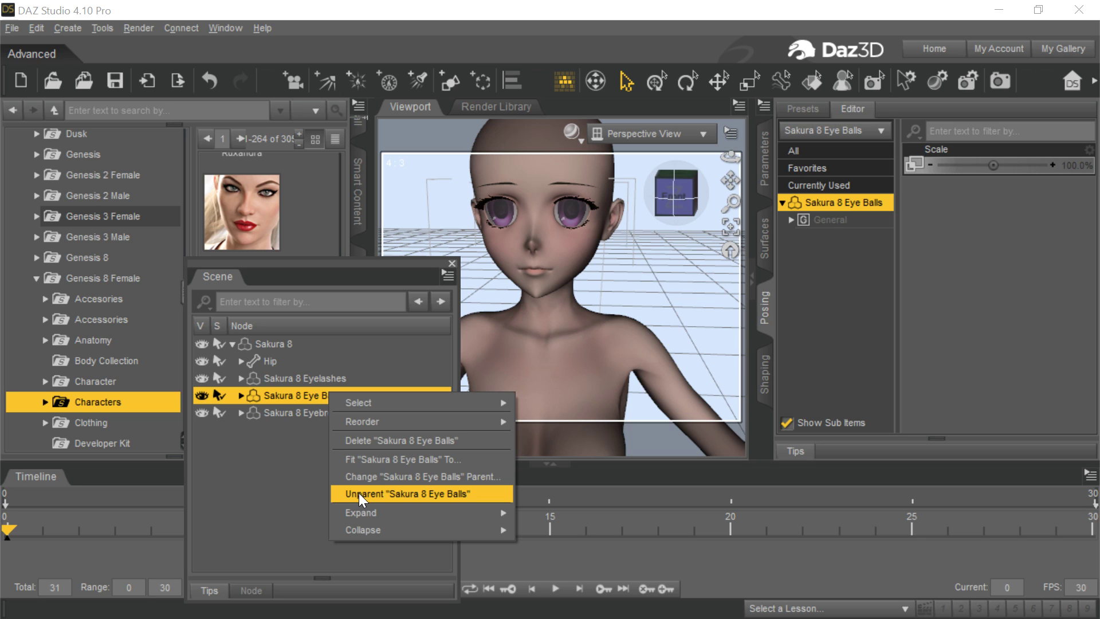
{"action": "left_click", "coordinate": [406, 493]}
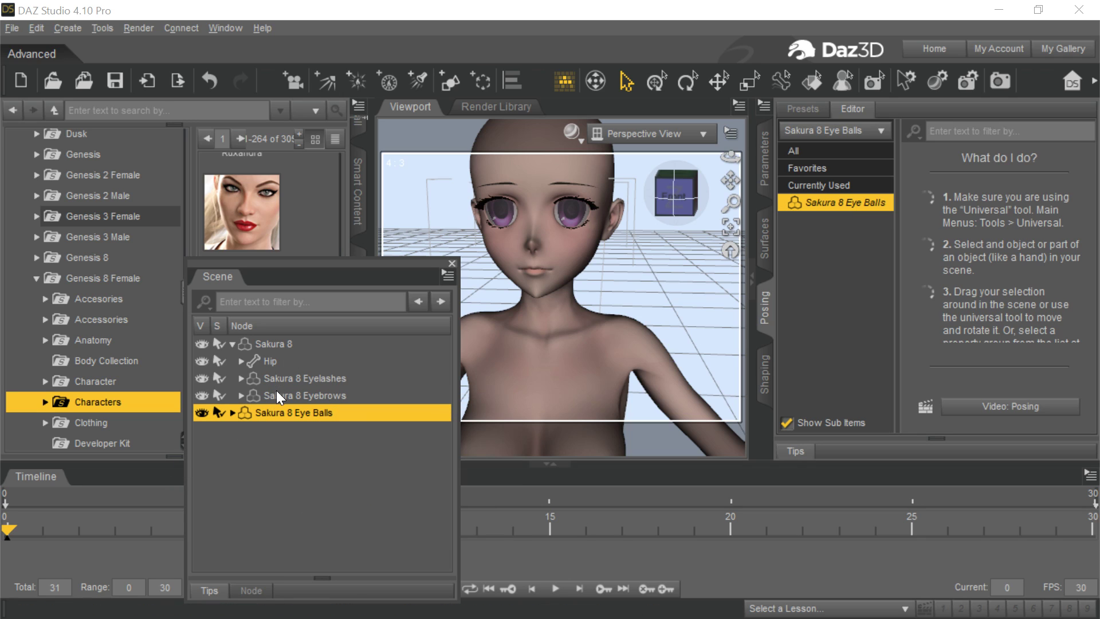
{"action": "mouse_move", "coordinate": [284, 418]}
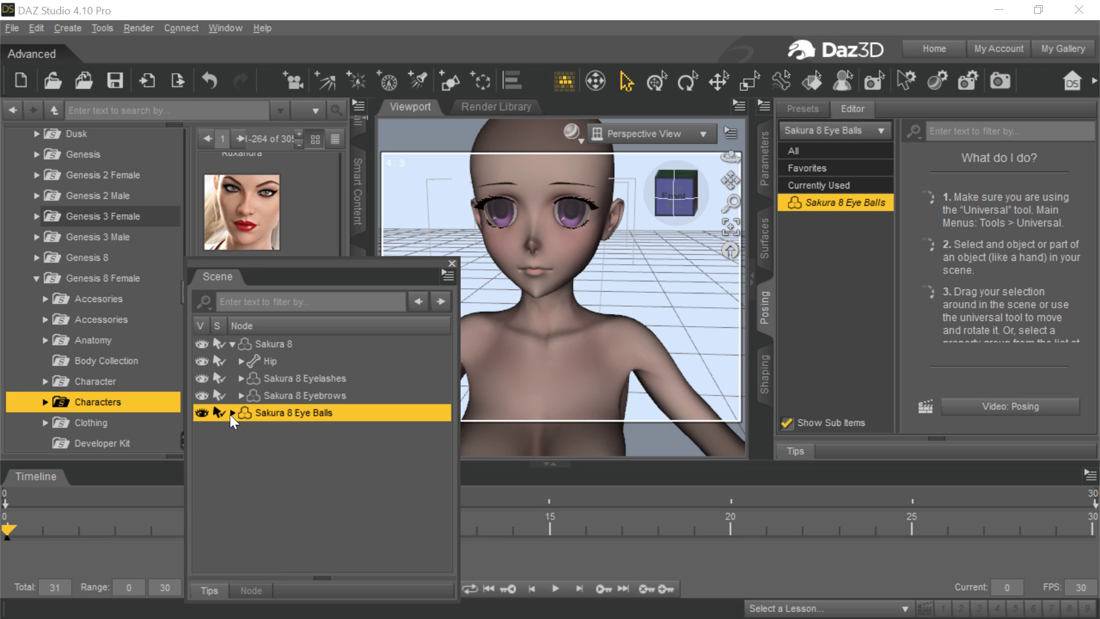
{"action": "mouse_move", "coordinate": [243, 412]}
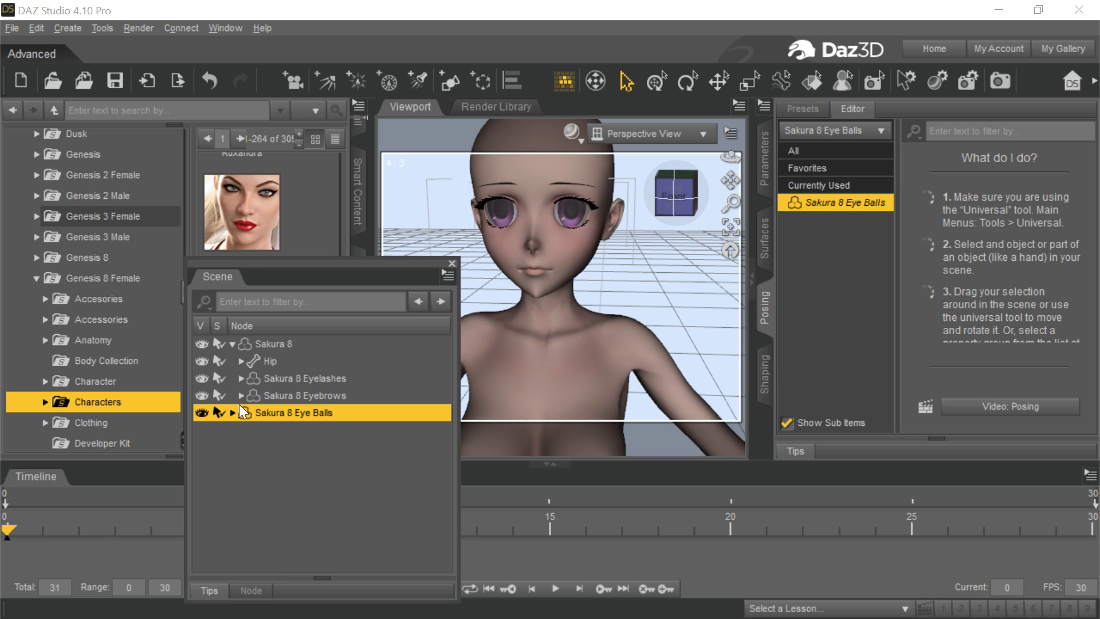
Expand the Eye Balls bone list, then collapse it again.
{"action": "left_click", "coordinate": [231, 412]}
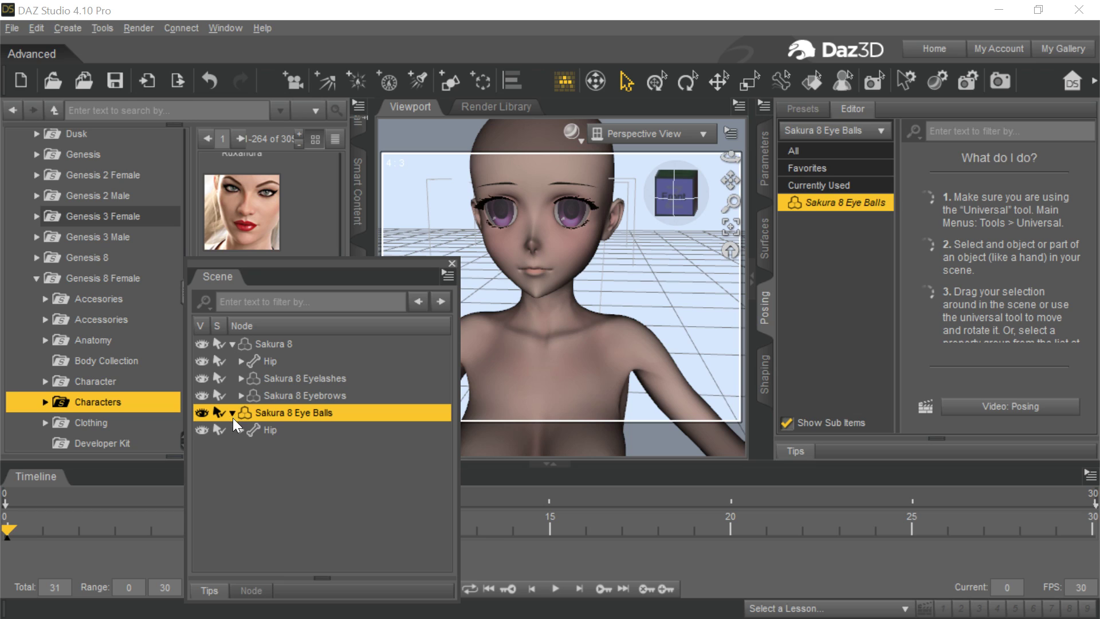
{"action": "left_click", "coordinate": [241, 431]}
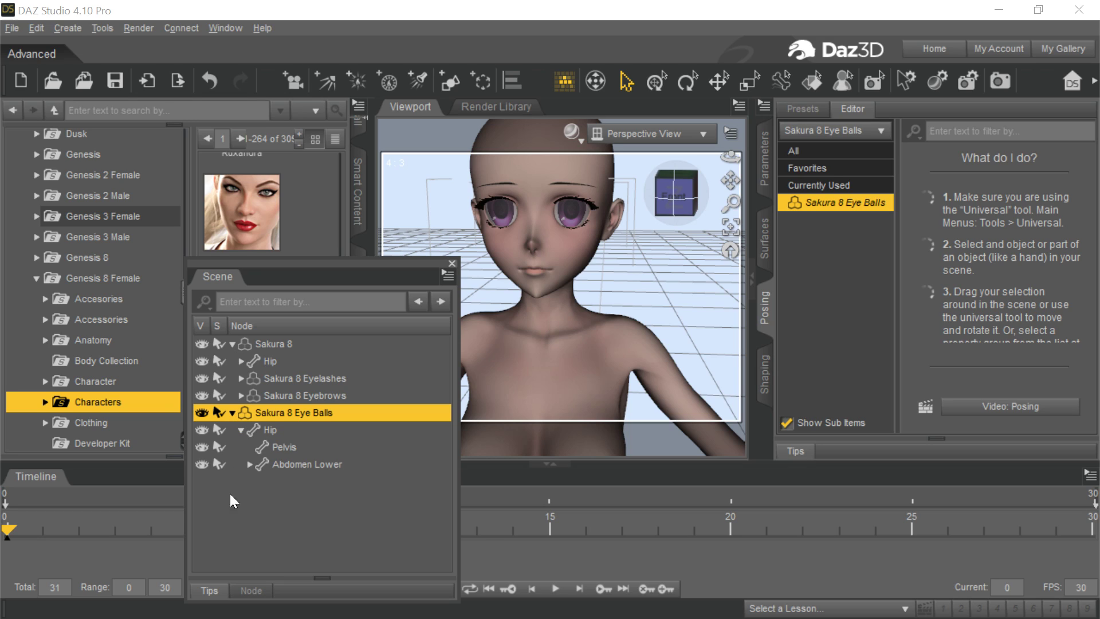
{"action": "mouse_move", "coordinate": [235, 419]}
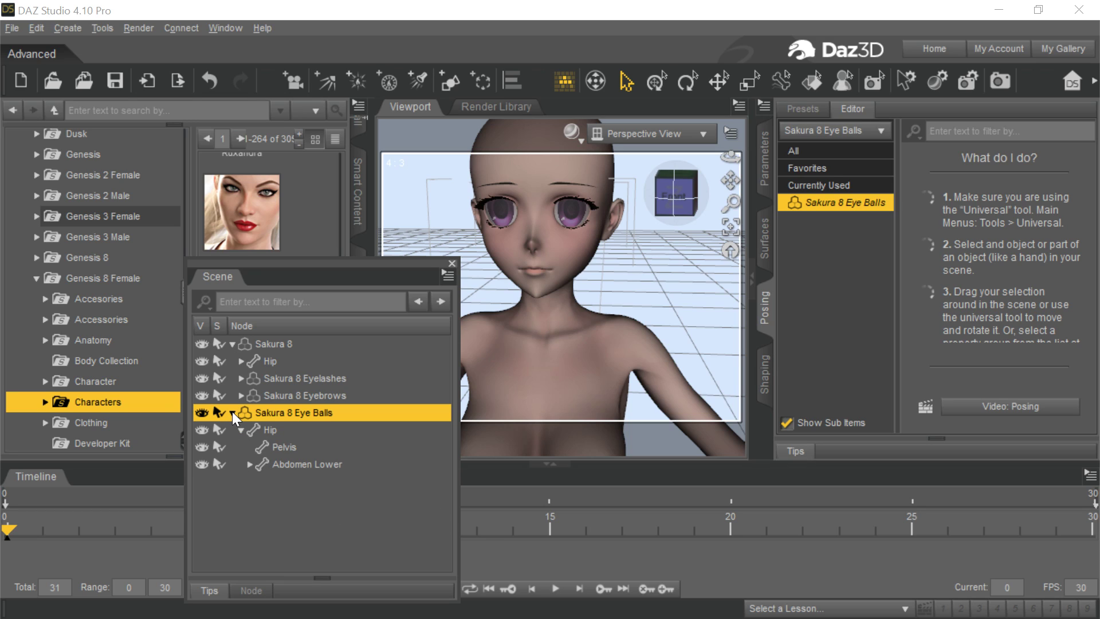
{"action": "left_click", "coordinate": [232, 413]}
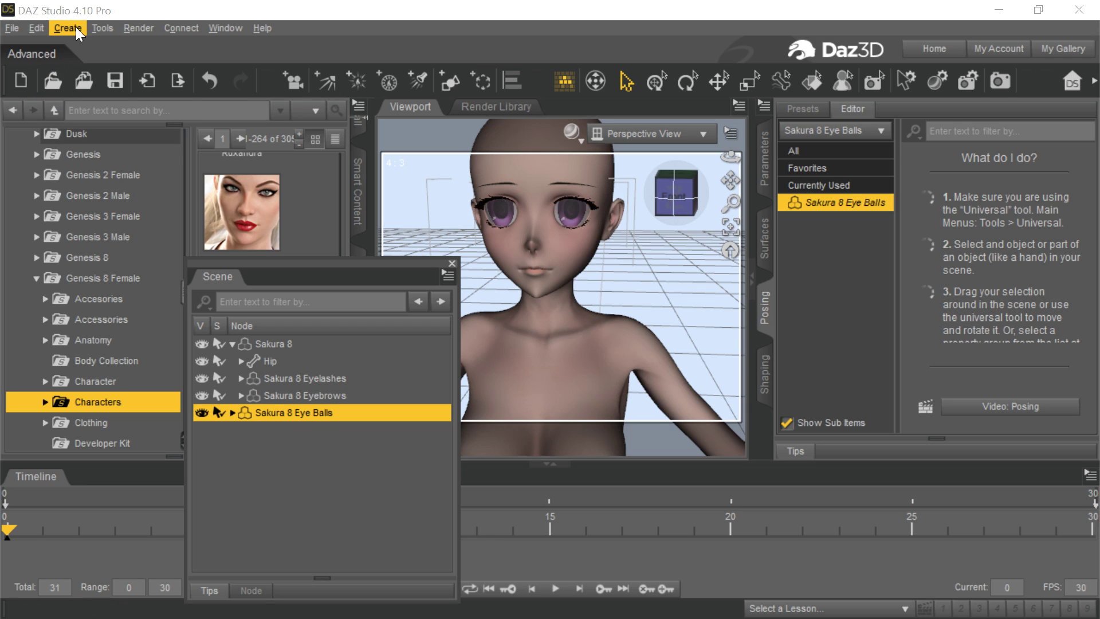
Convert Sakura 8 Eye Balls to a prop via Edit > Figure > Rigging.
{"action": "left_click", "coordinate": [36, 28]}
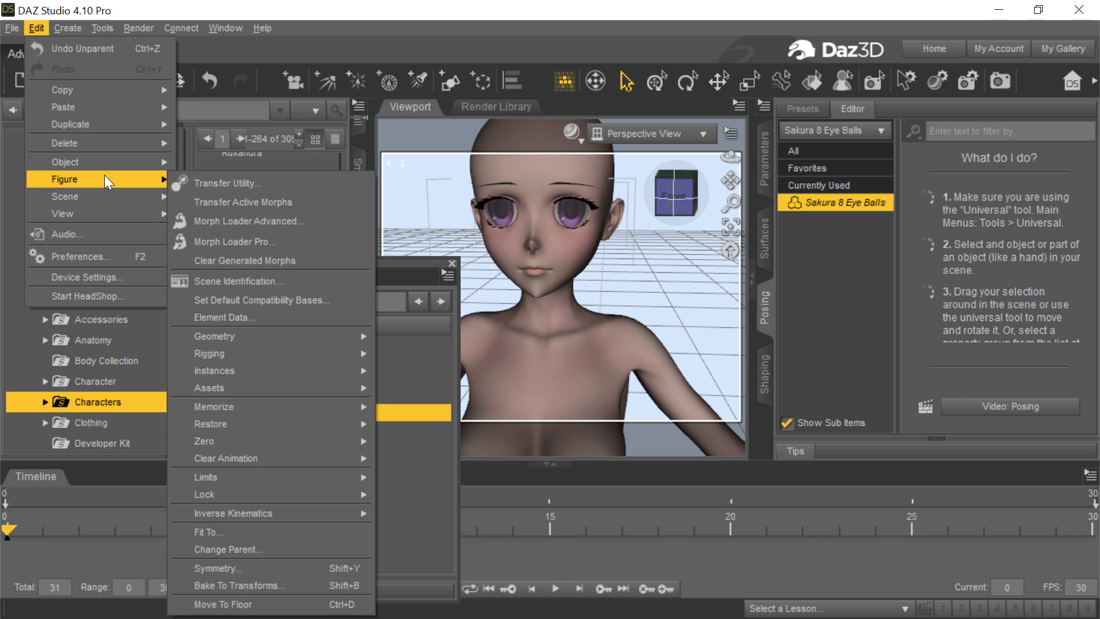
{"action": "mouse_move", "coordinate": [262, 317]}
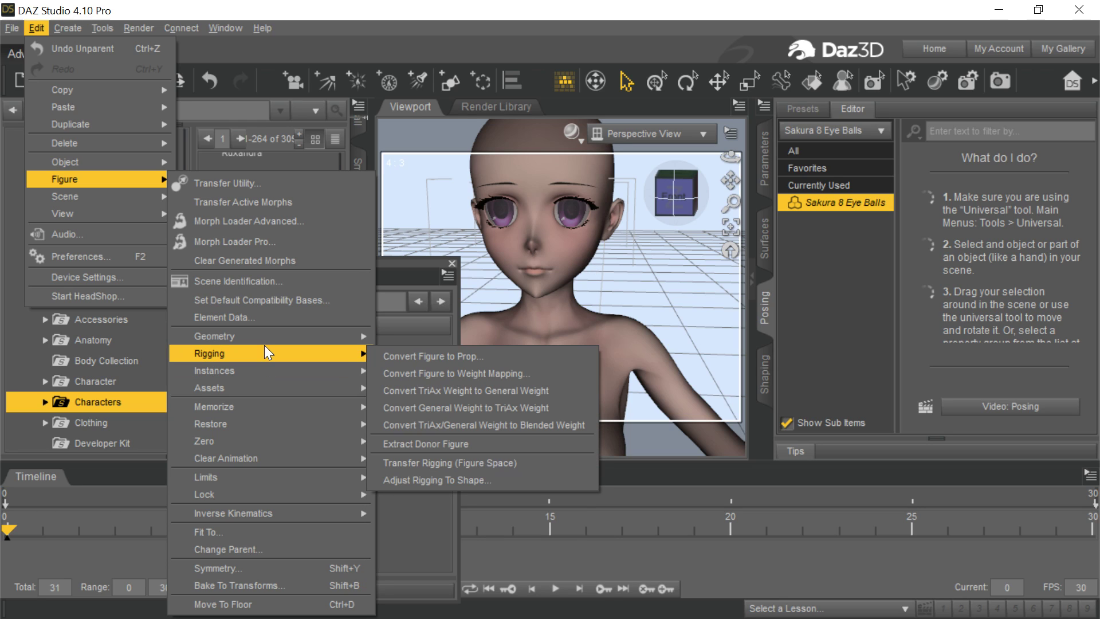
{"action": "mouse_move", "coordinate": [231, 355]}
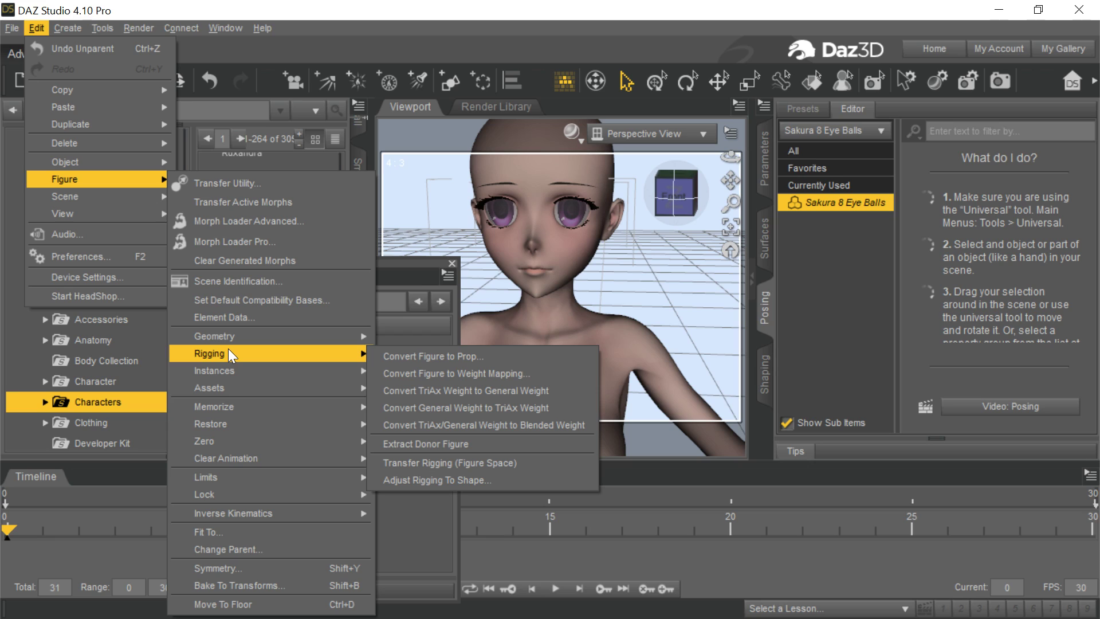
{"action": "mouse_move", "coordinate": [432, 357]}
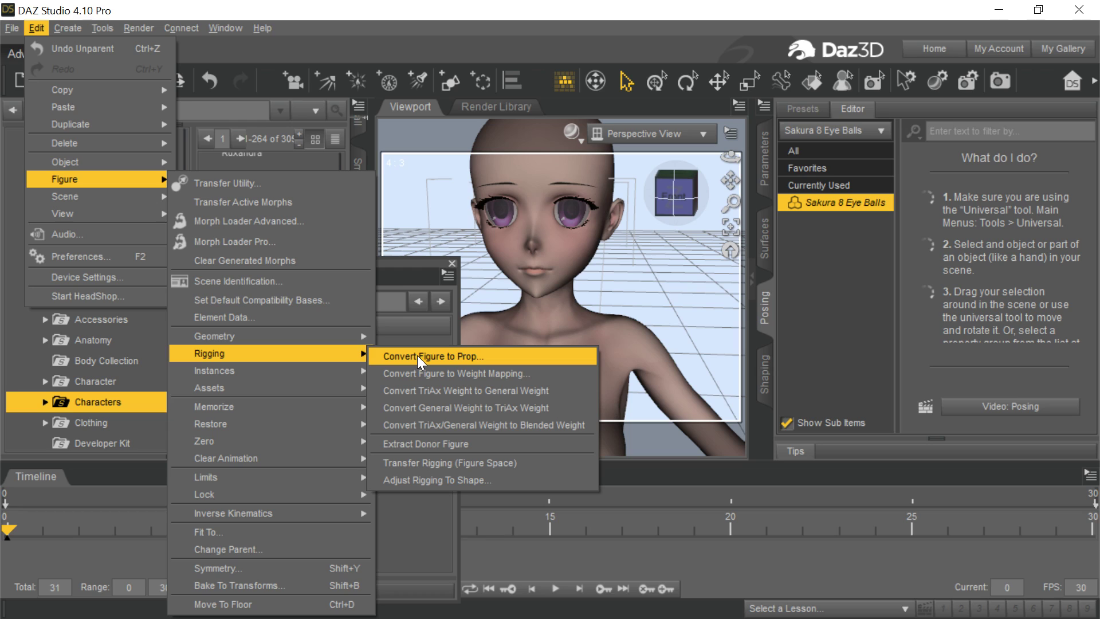
{"action": "left_click", "coordinate": [433, 356]}
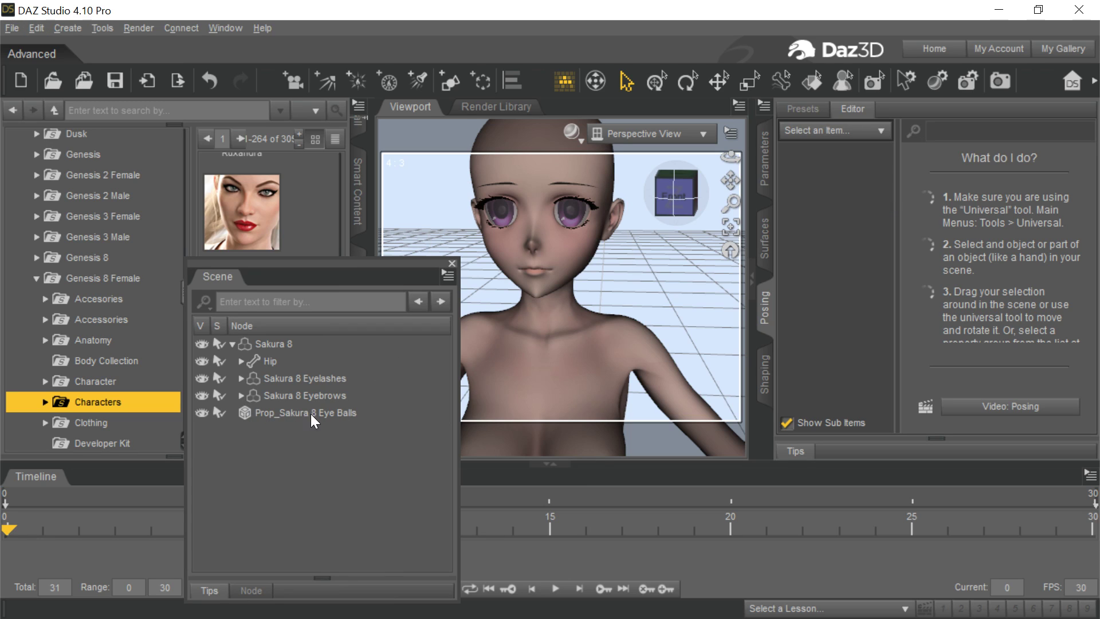
{"action": "mouse_move", "coordinate": [332, 426]}
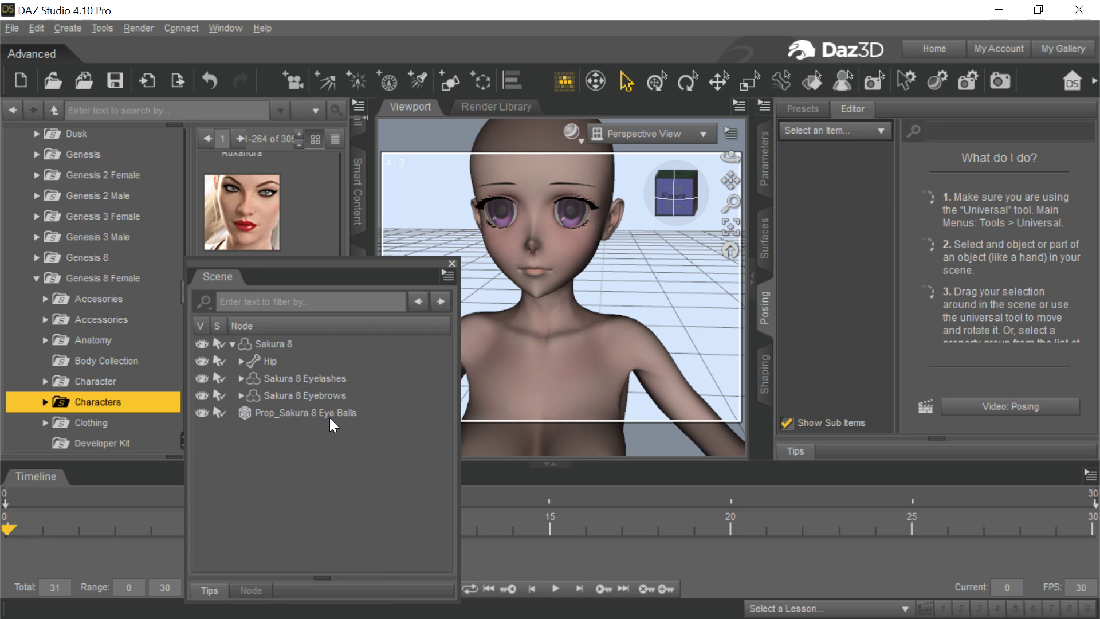
{"action": "mouse_move", "coordinate": [291, 409]}
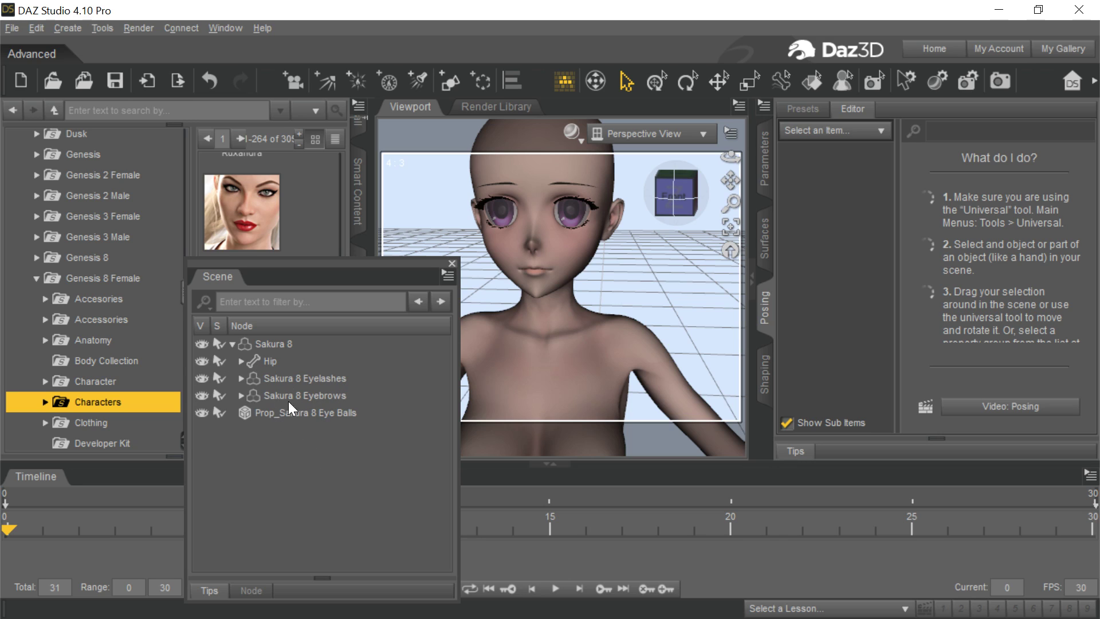
{"action": "mouse_move", "coordinate": [263, 486]}
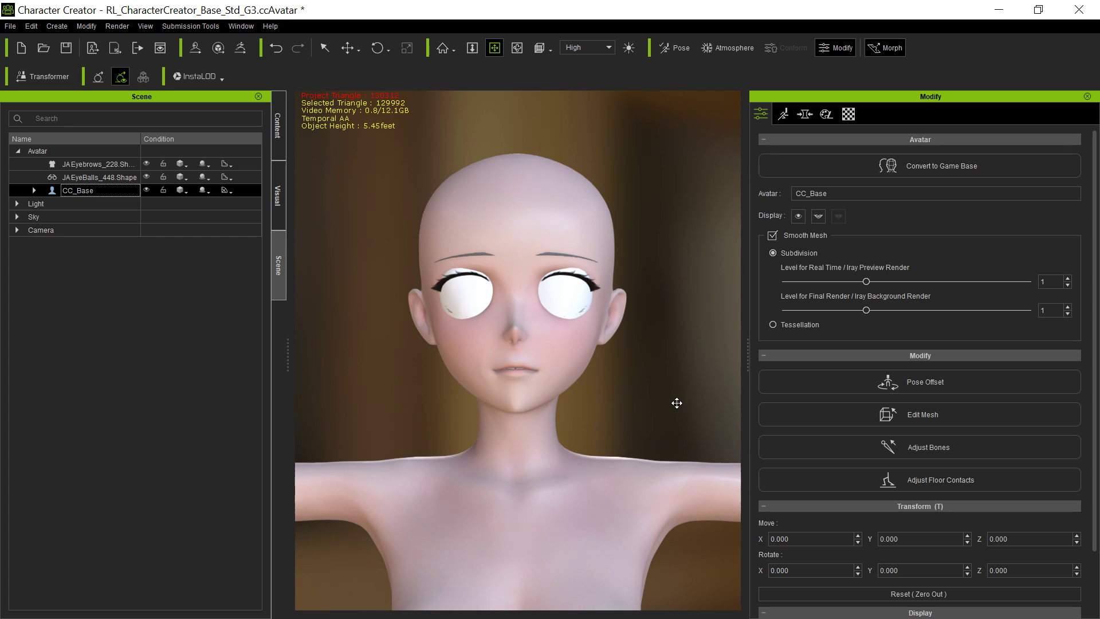
{"action": "mouse_move", "coordinate": [41, 75]}
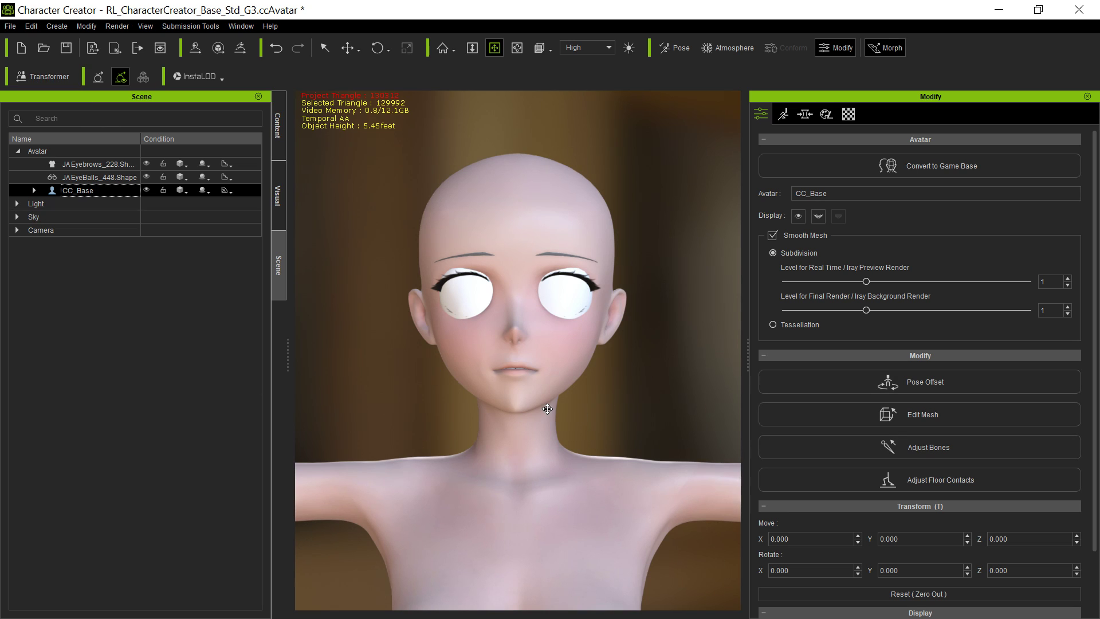
{"action": "mouse_move", "coordinate": [135, 148]}
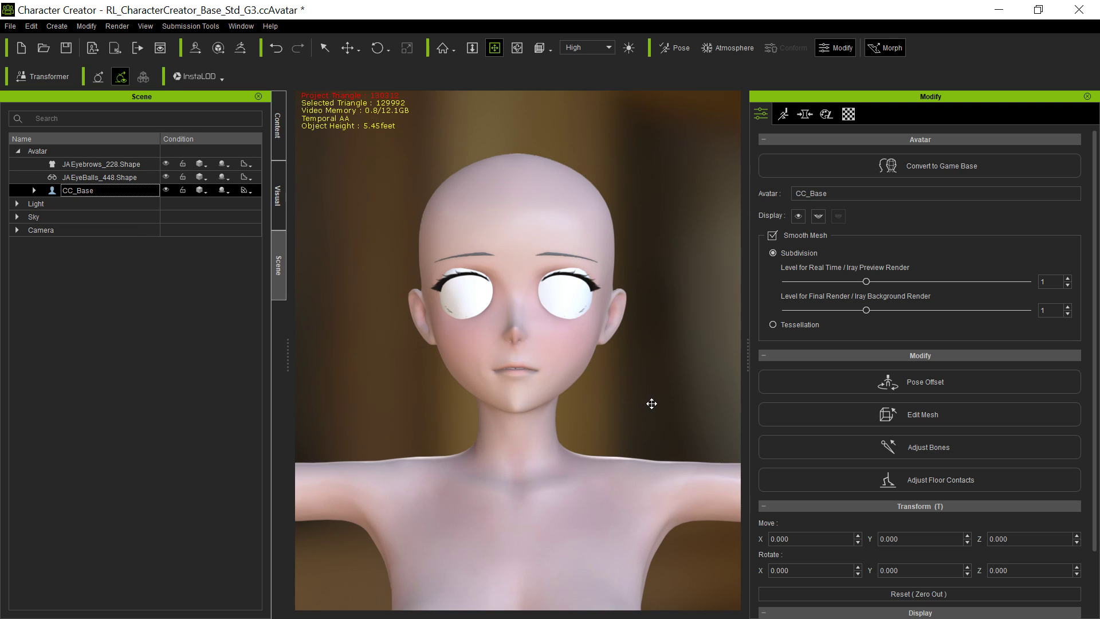
{"action": "left_click", "coordinate": [98, 177]}
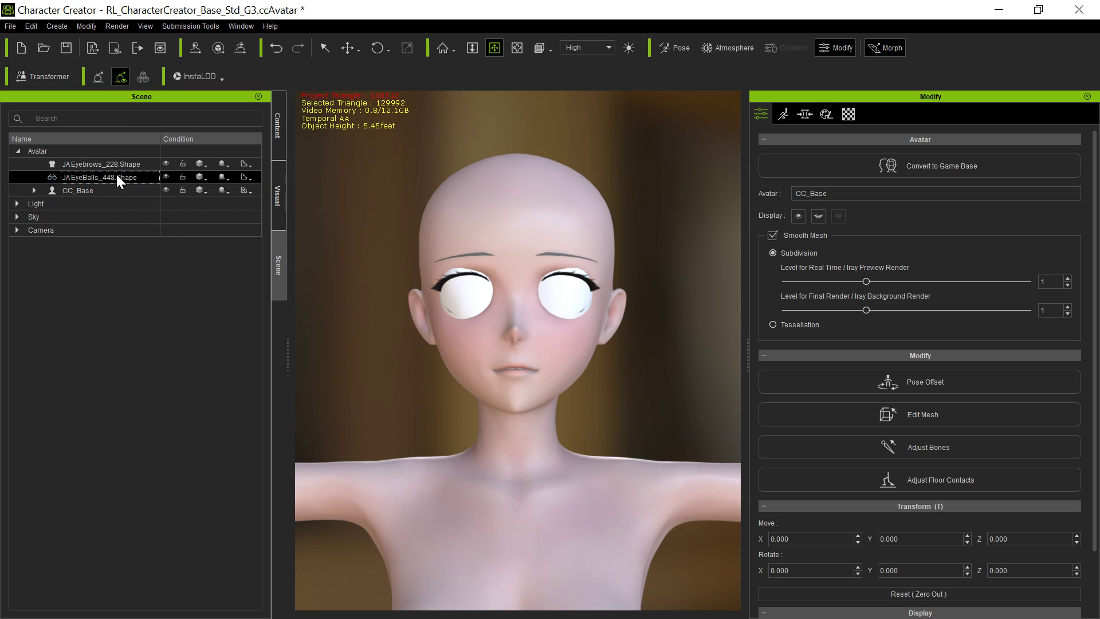
Set the eyeball lens material Opacity to 0 so the purple irises show.
{"action": "left_click", "coordinate": [848, 113]}
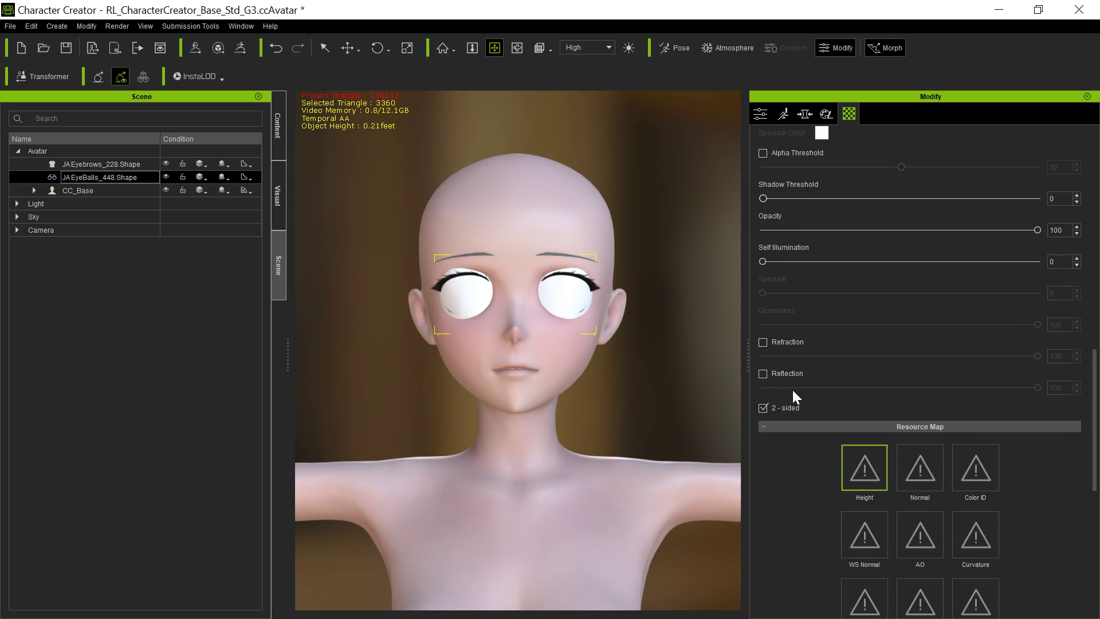
{"action": "left_click_drag", "start_coordinate": [1037, 229], "coordinate": [1003, 332]}
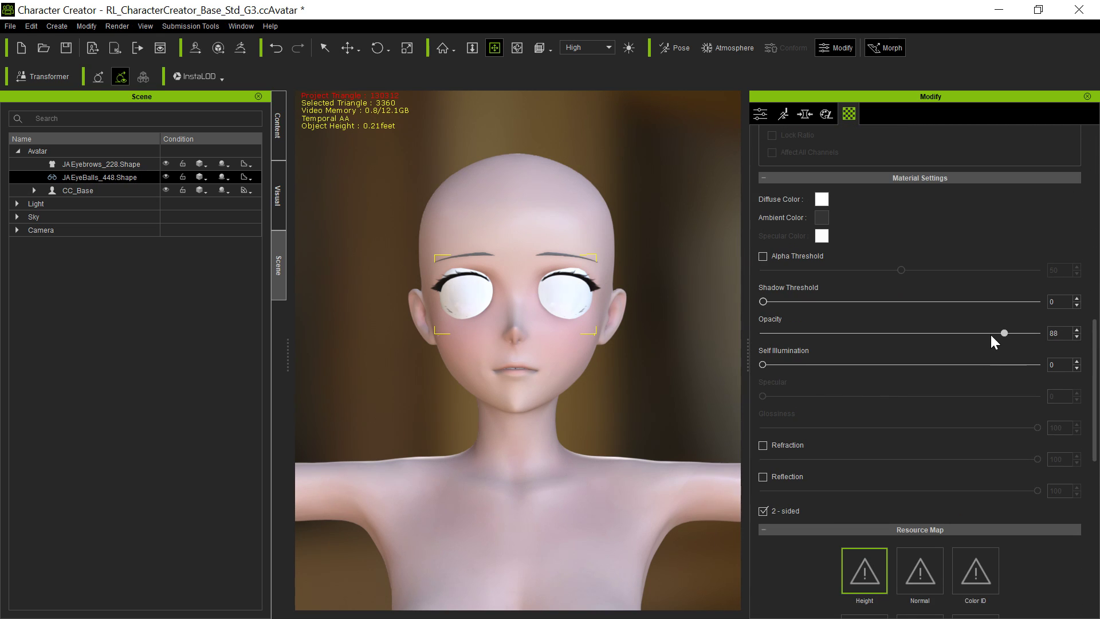
{"action": "left_click_drag", "start_coordinate": [1003, 332], "coordinate": [814, 333]}
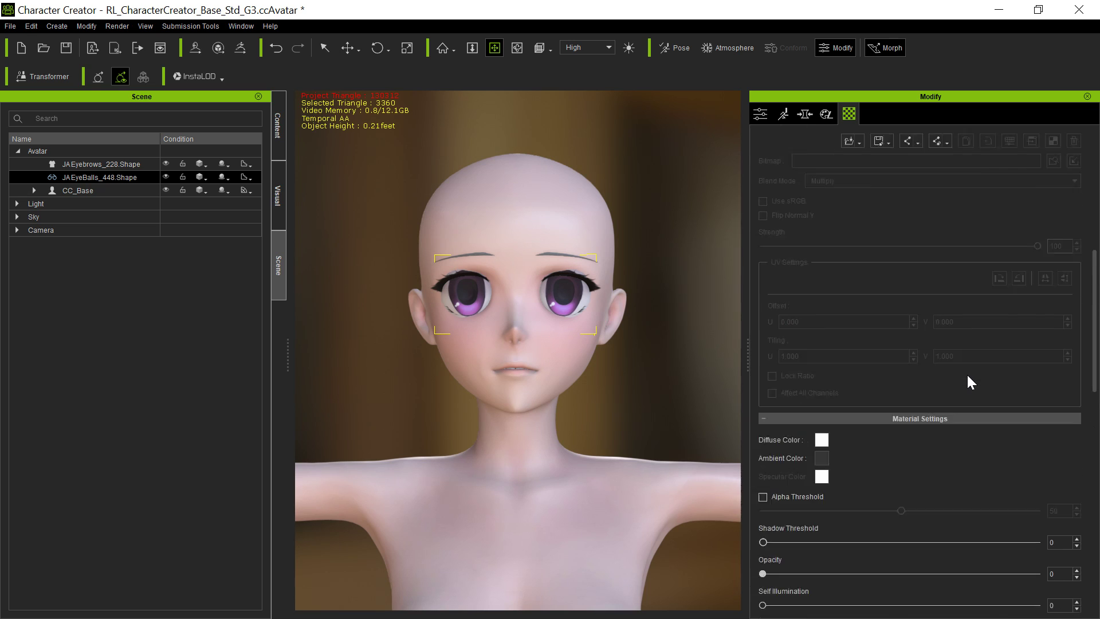
{"action": "left_click", "coordinate": [848, 113]}
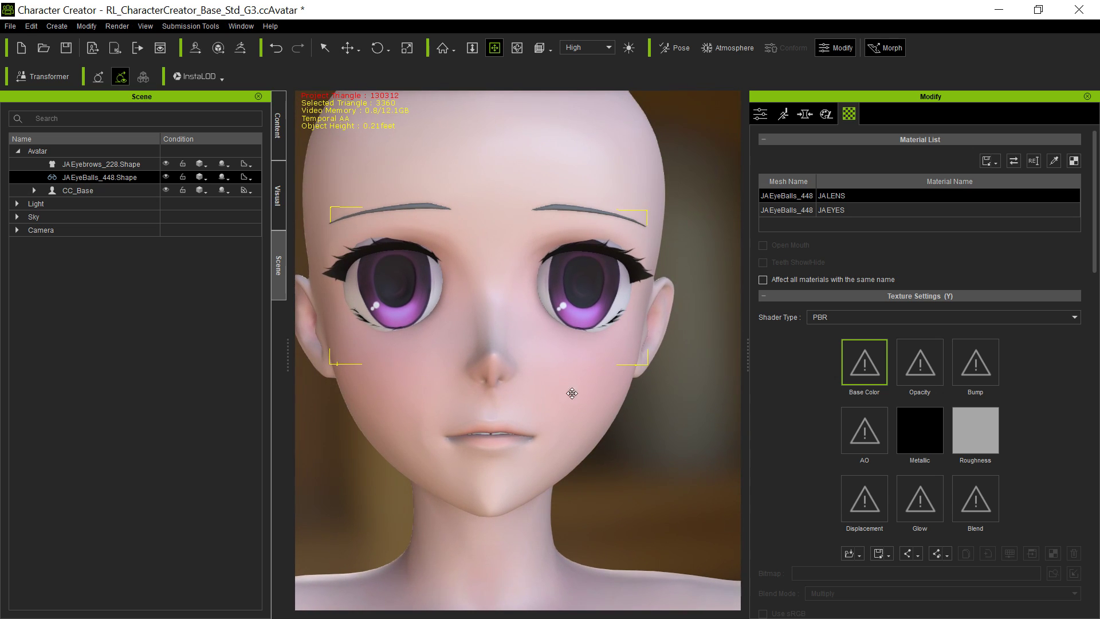
{"action": "mouse_move", "coordinate": [412, 256]}
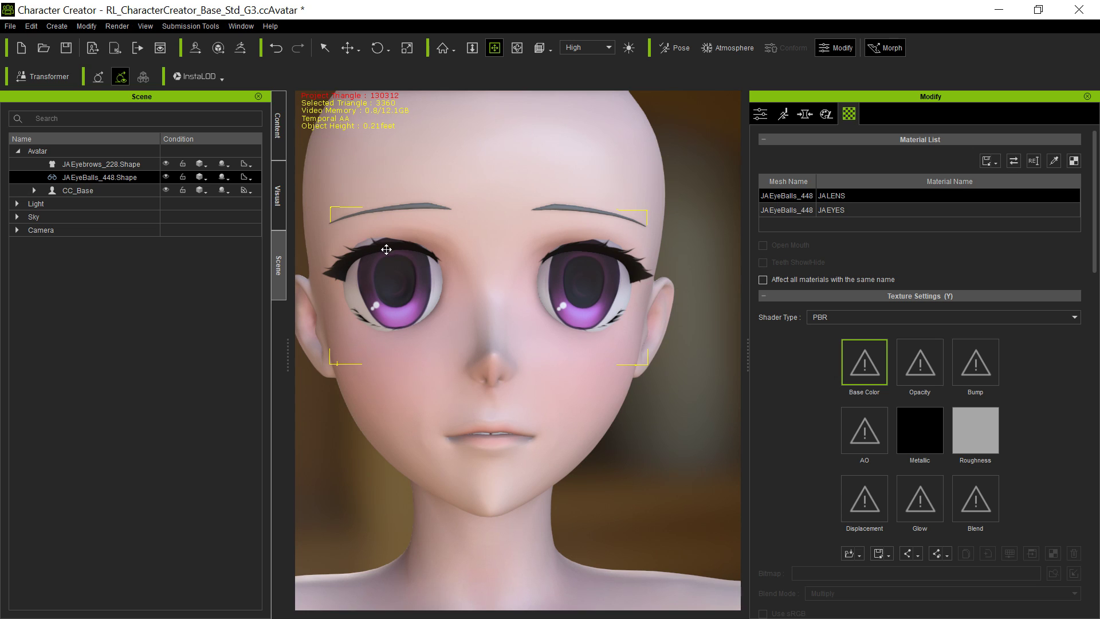
{"action": "mouse_move", "coordinate": [504, 353]}
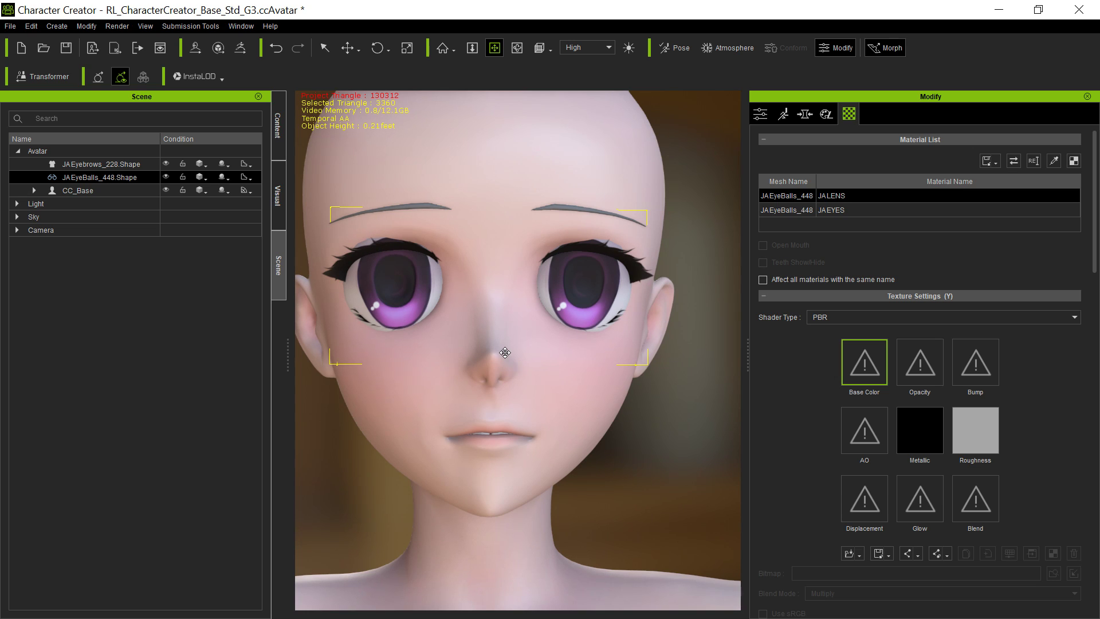
{"action": "mouse_move", "coordinate": [385, 372]}
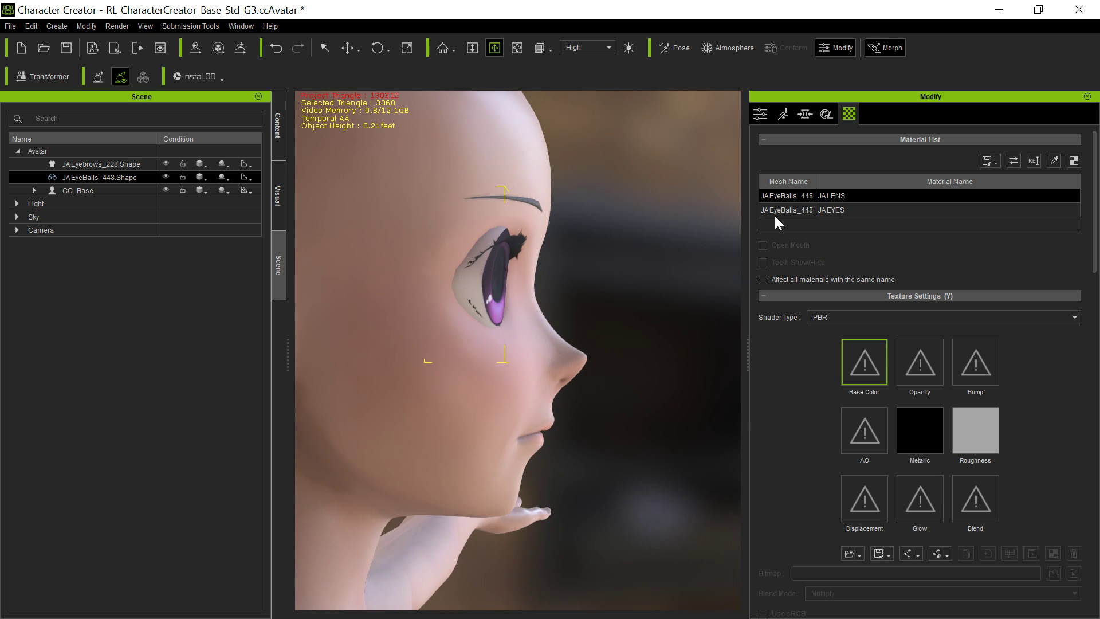
Move the JAEyeBalls_448 prop back to Z 6.594 inside the head.
{"action": "left_click", "coordinate": [760, 114]}
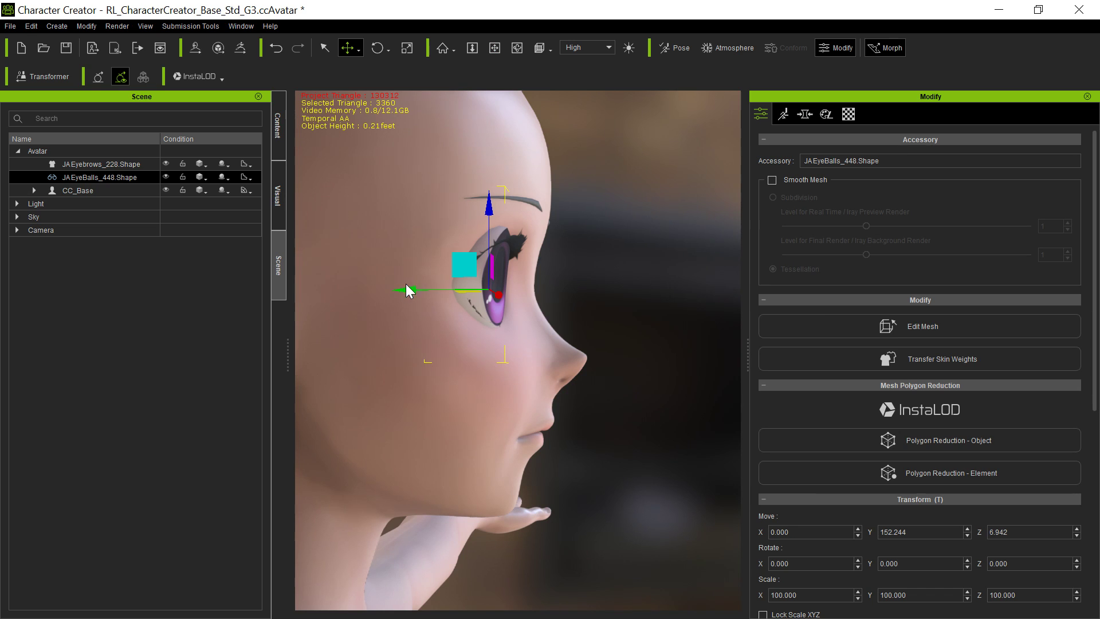
{"action": "left_click_drag", "start_coordinate": [410, 290], "coordinate": [403, 274]}
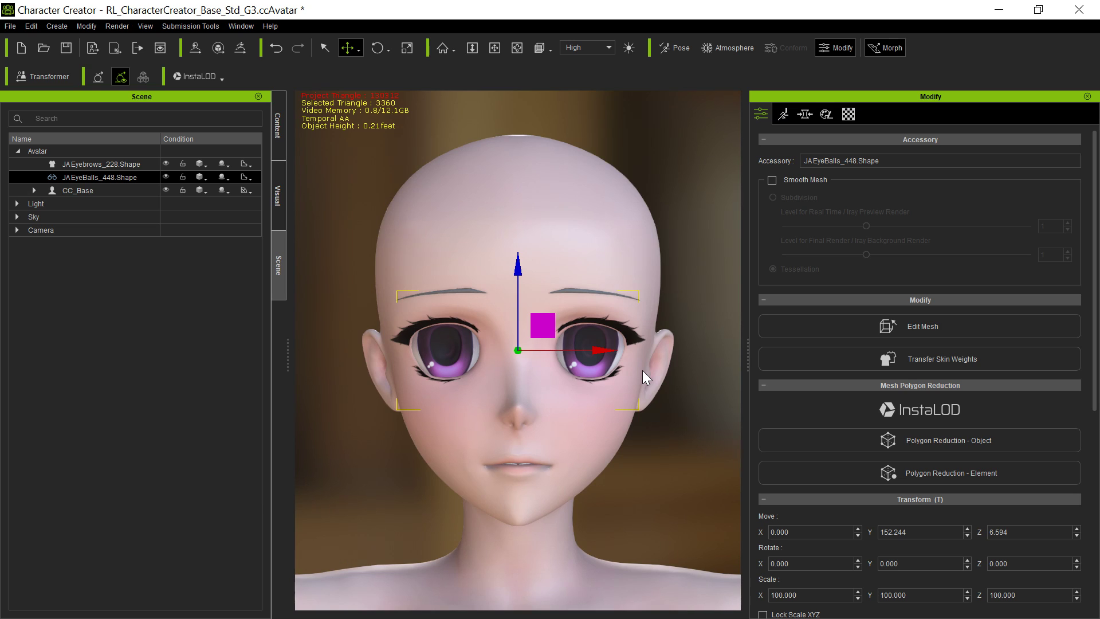
{"action": "mouse_move", "coordinate": [441, 173]}
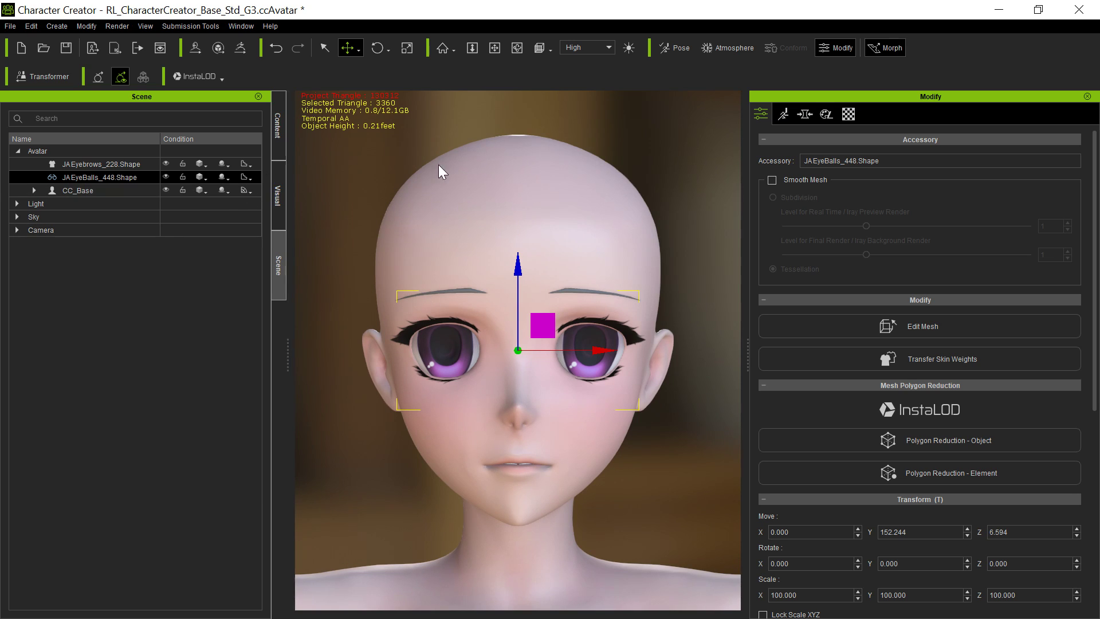
{"action": "mouse_move", "coordinate": [672, 182]}
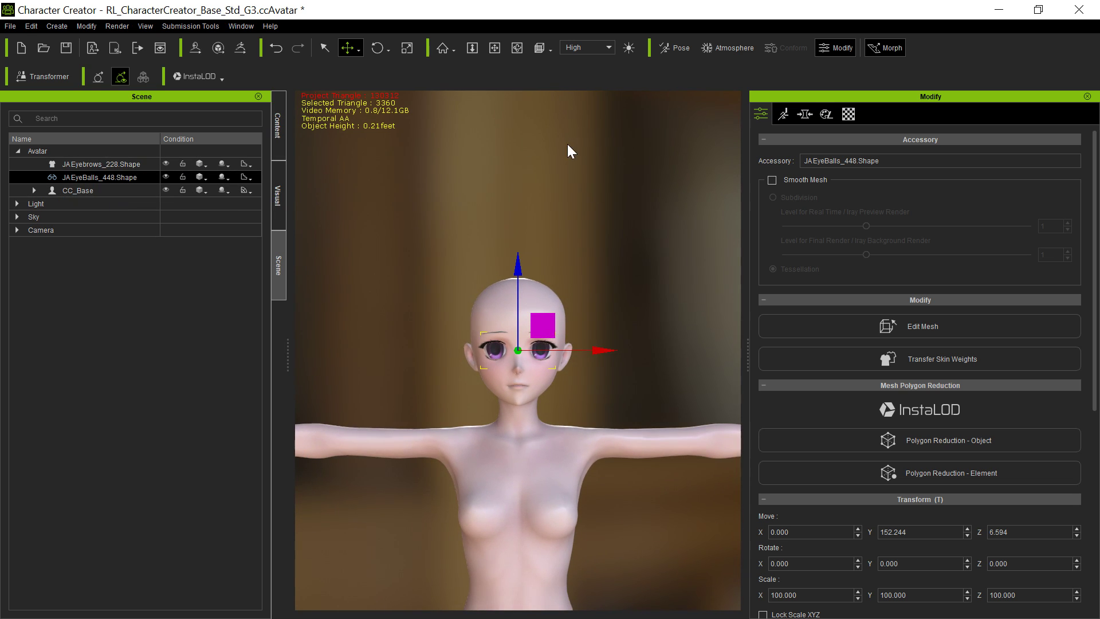
{"action": "mouse_move", "coordinate": [677, 29]}
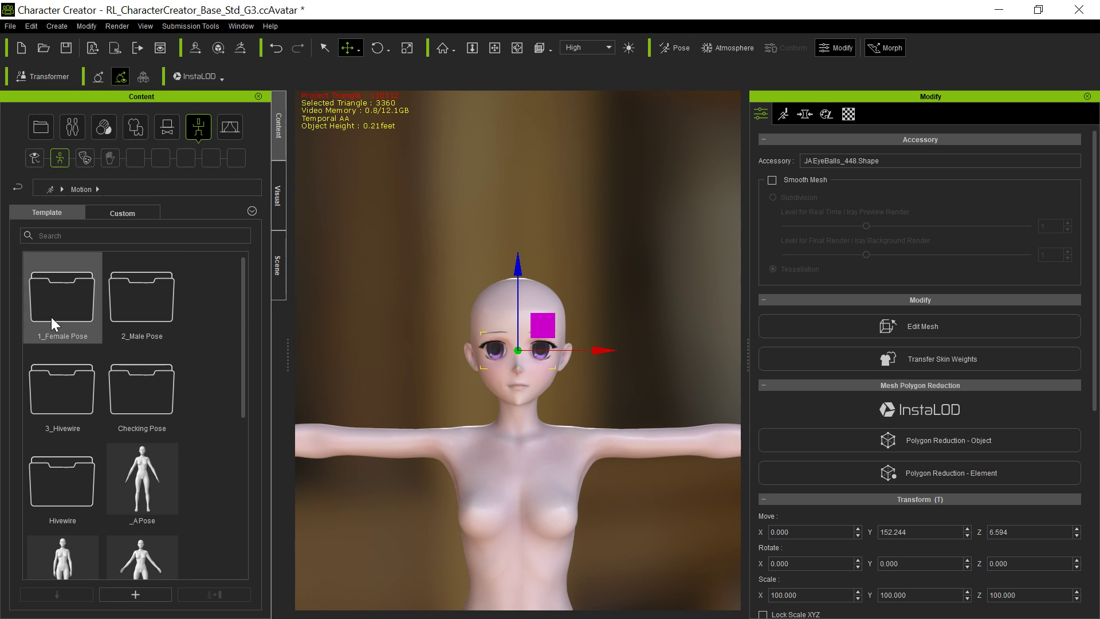
Open the 1_Female Pose motion template folder in the Content library.
{"action": "double_click", "coordinate": [62, 293]}
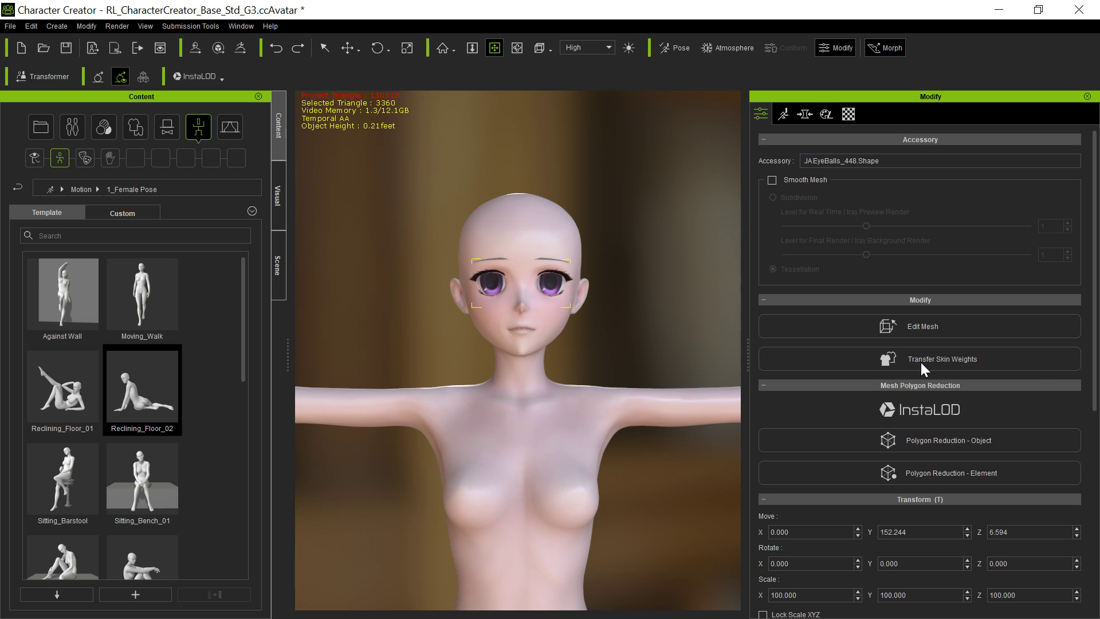
Transfer body skin weights to the eyeball prop using the Default preset.
{"action": "left_click", "coordinate": [943, 359]}
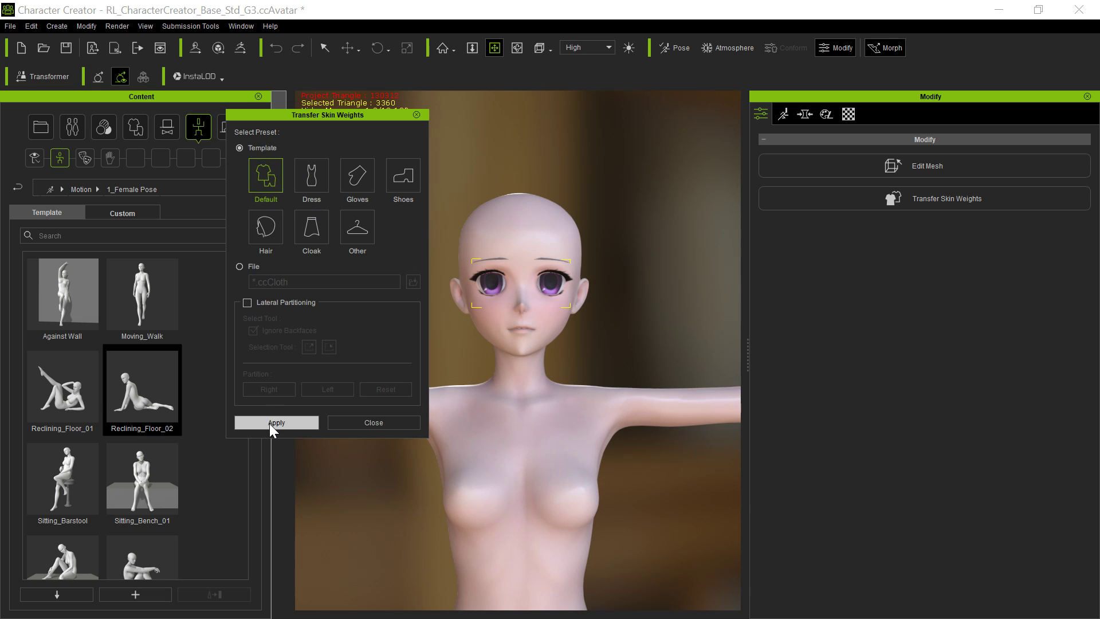
{"action": "left_click", "coordinate": [276, 422]}
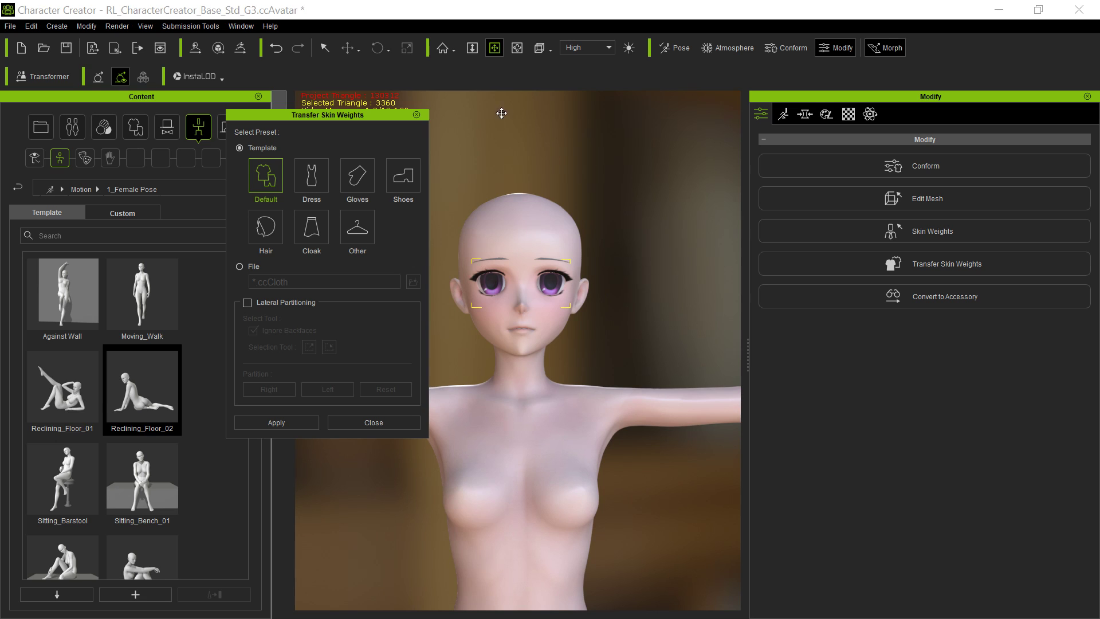
{"action": "left_click", "coordinate": [374, 422]}
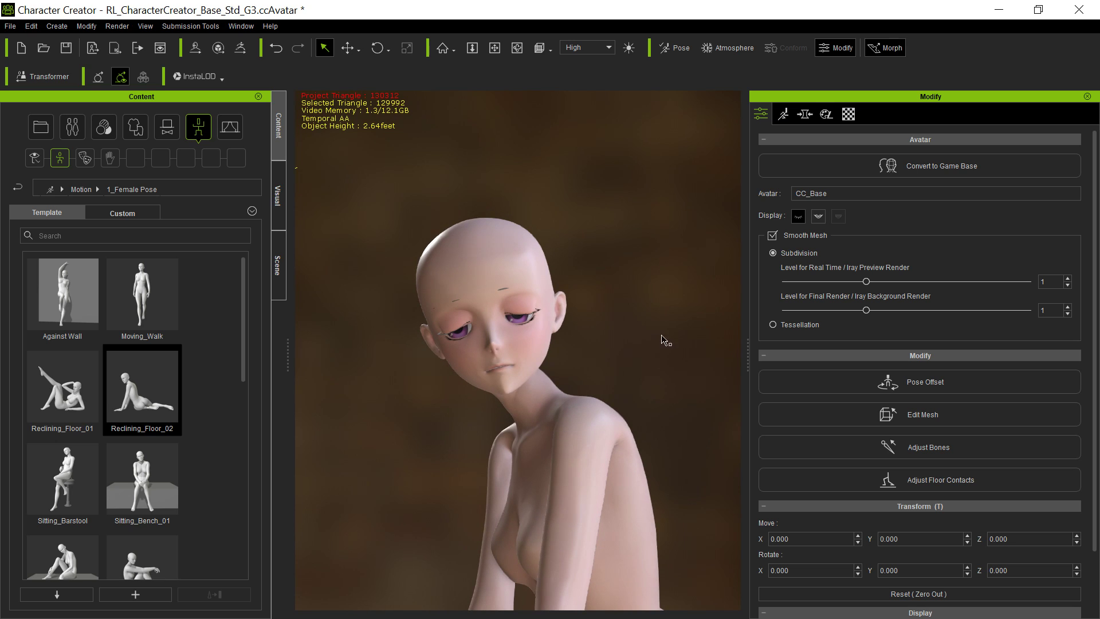
Apply a forward-leaning pose from the 1_Female Pose library and check the eyes.
{"action": "left_click", "coordinate": [797, 216]}
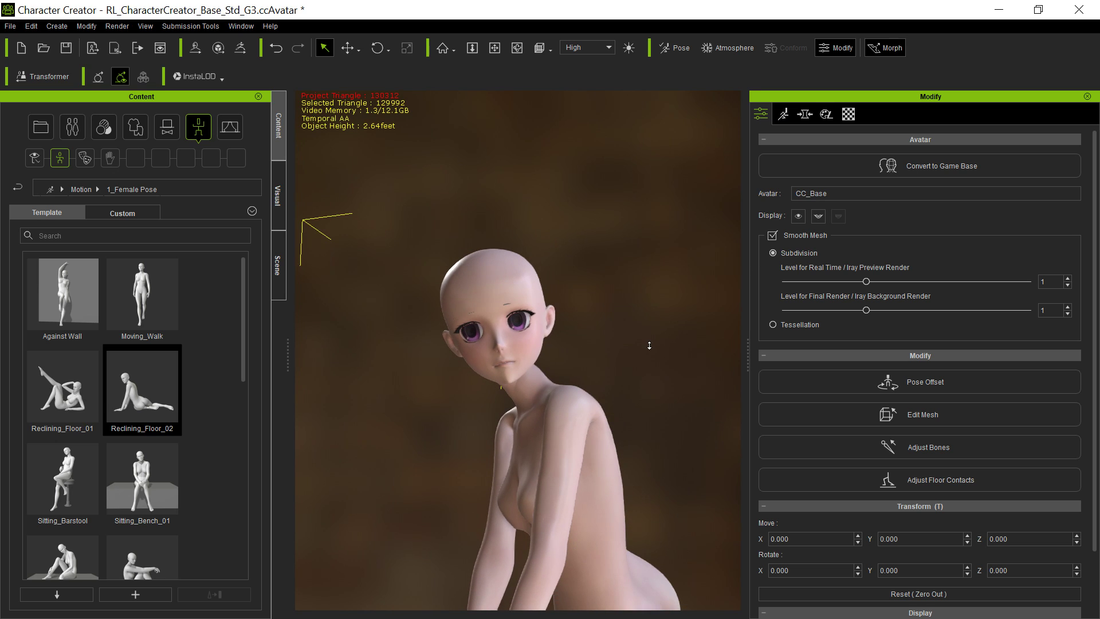
{"action": "mouse_move", "coordinate": [650, 355]}
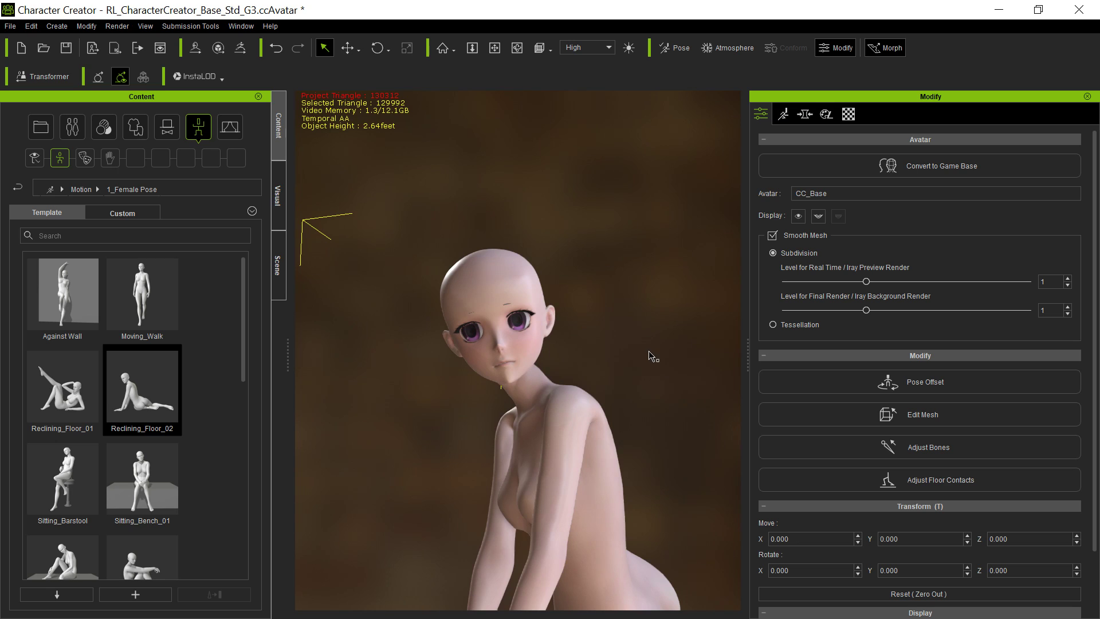